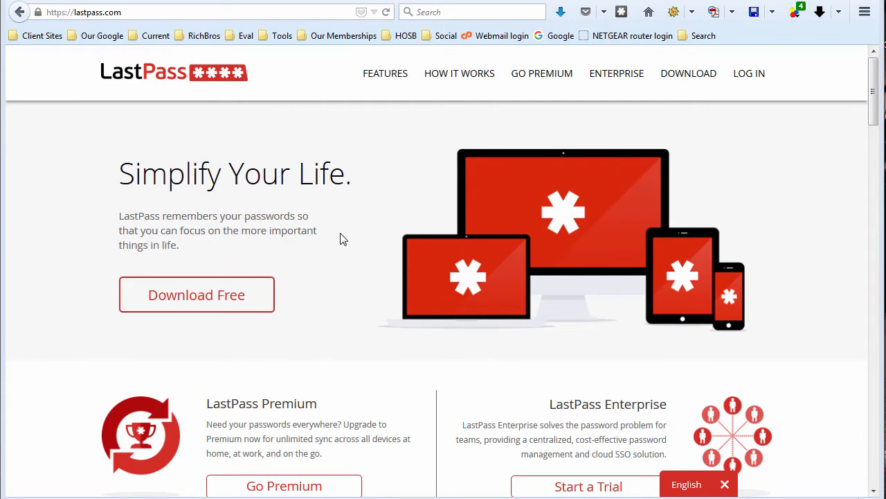
{"action": "mouse_move", "coordinate": [146, 109]}
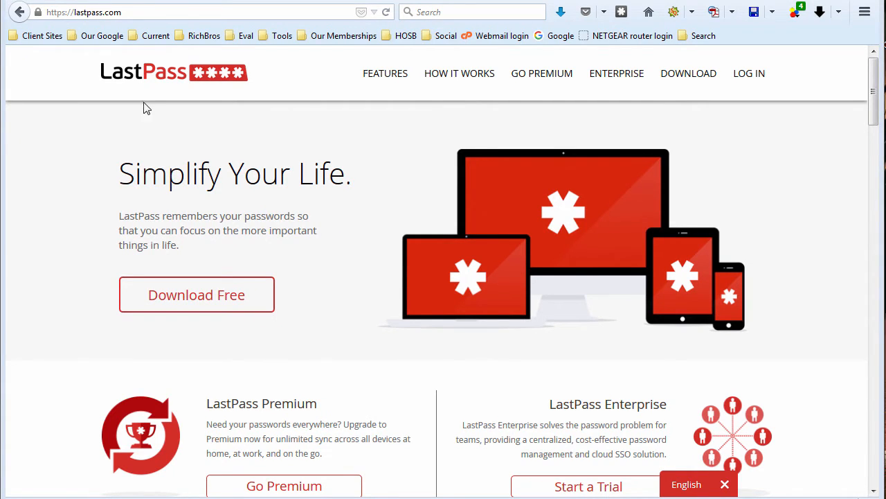
{"action": "mouse_move", "coordinate": [141, 91]}
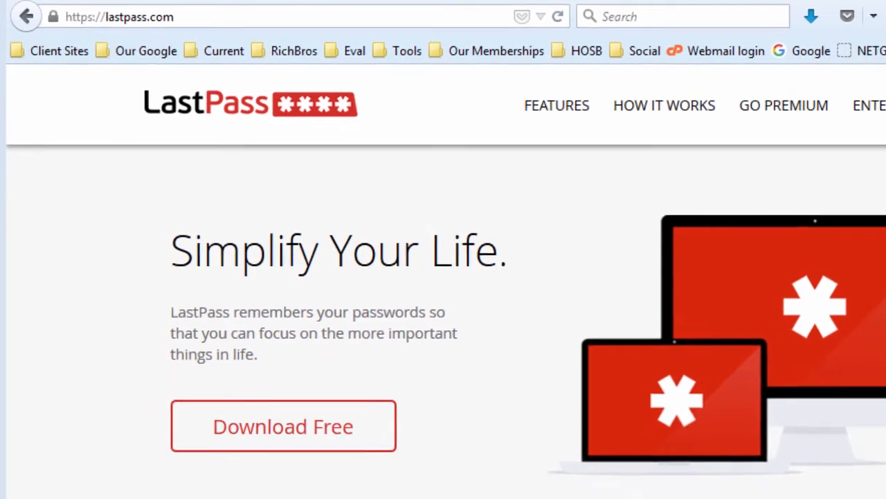
Go to the LastPass downloads page and start the Universal Windows Installer download
{"action": "scroll", "scroll_direction": "down", "scroll_amount": 3}
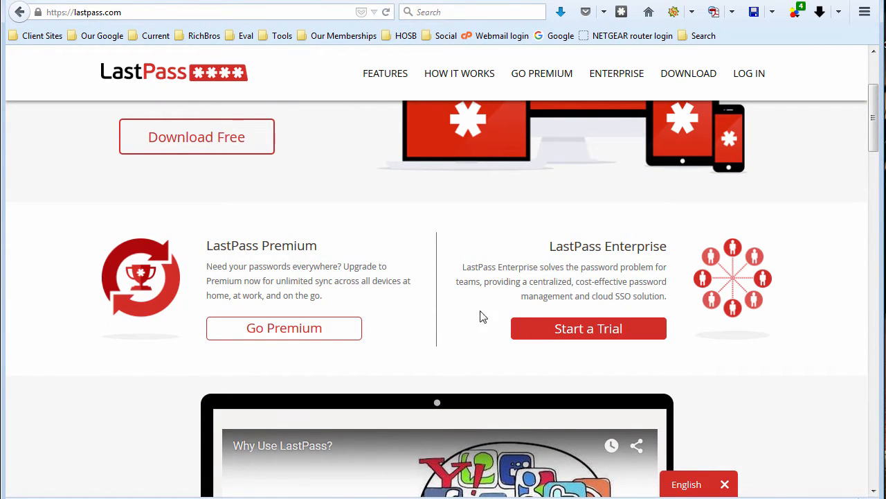
{"action": "scroll", "scroll_direction": "up", "scroll_amount": 3}
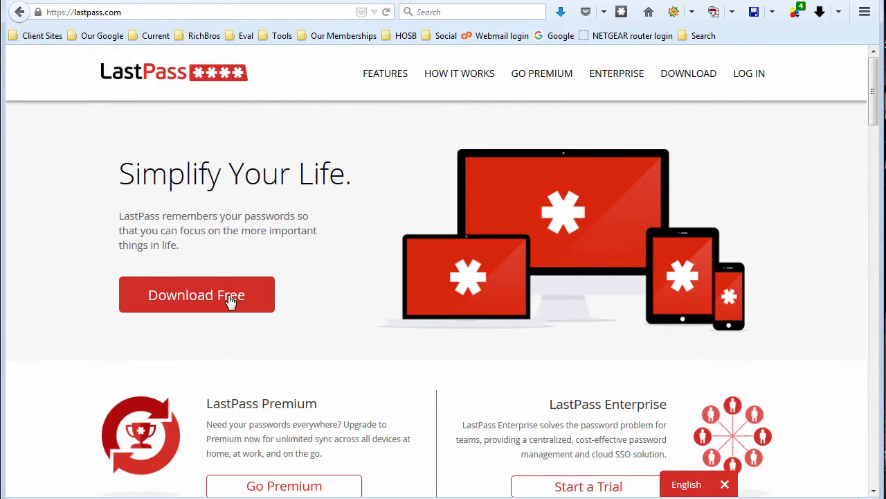
{"action": "left_click", "coordinate": [196, 294]}
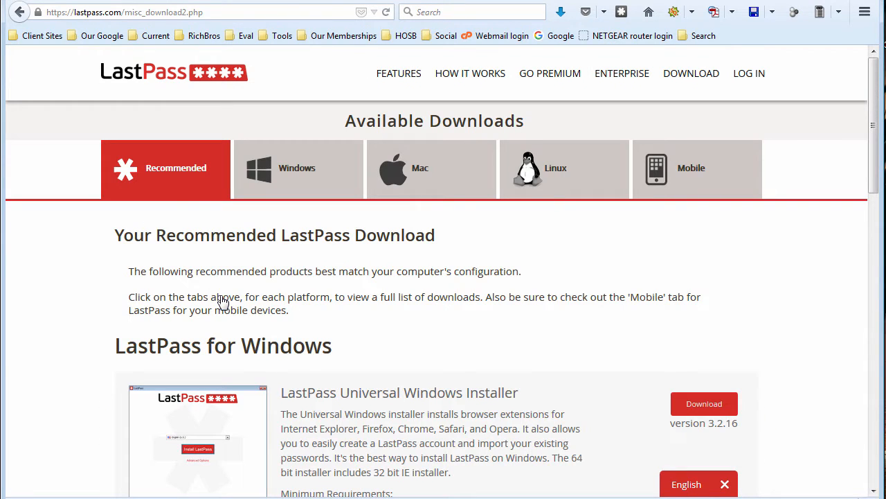
{"action": "mouse_move", "coordinate": [316, 186]}
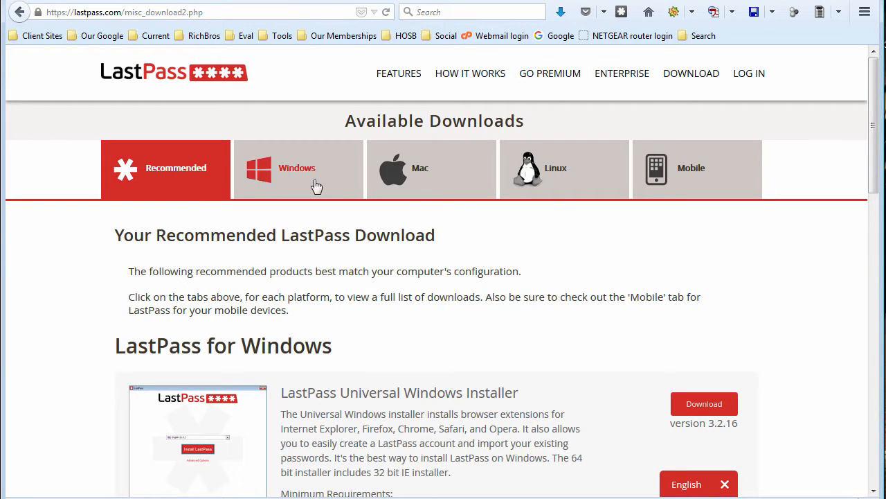
{"action": "mouse_move", "coordinate": [381, 187]}
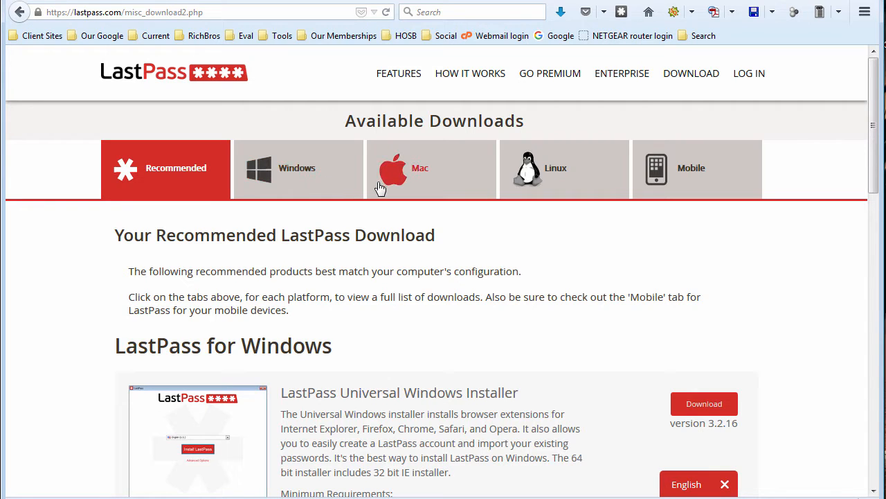
{"action": "mouse_move", "coordinate": [418, 356]}
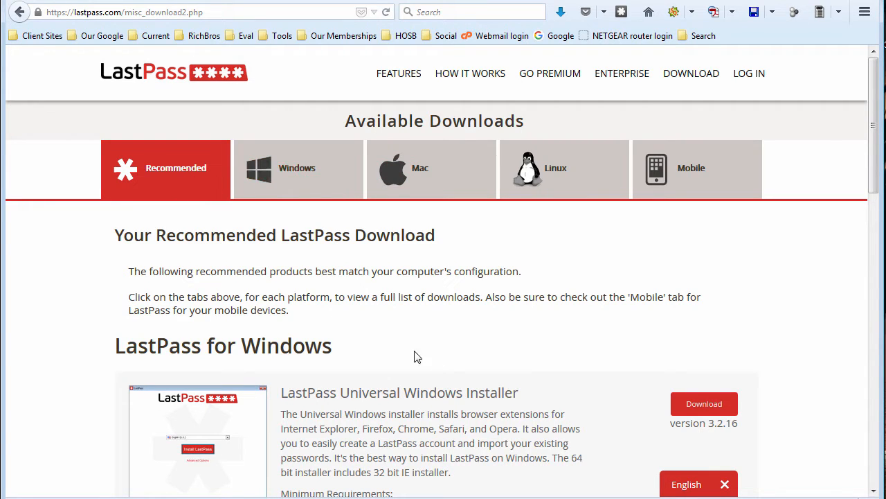
{"action": "scroll", "scroll_direction": "down", "scroll_amount": 3}
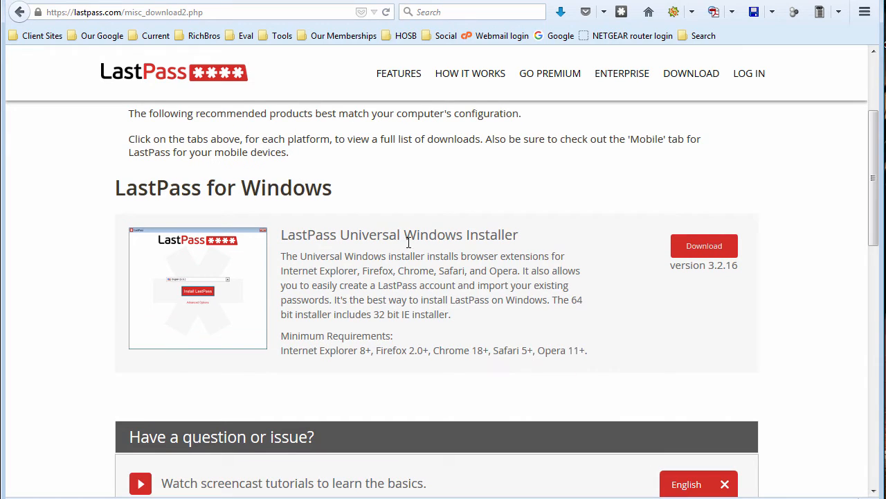
{"action": "mouse_move", "coordinate": [703, 248]}
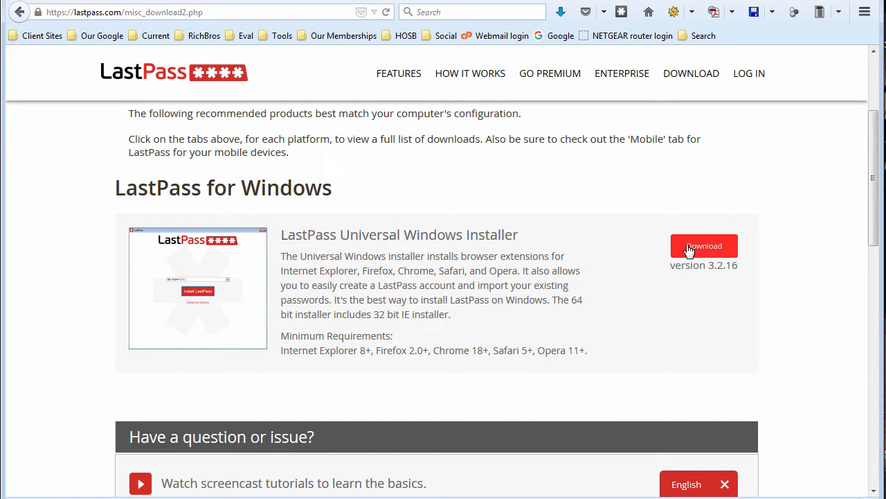
{"action": "left_click", "coordinate": [704, 246]}
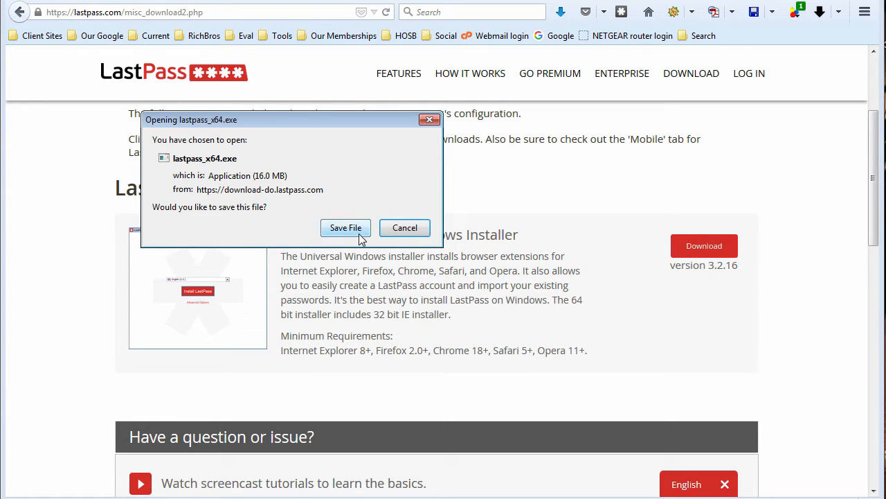
Save lastpass_x64.exe to the Downloads folder
{"action": "left_click", "coordinate": [346, 227]}
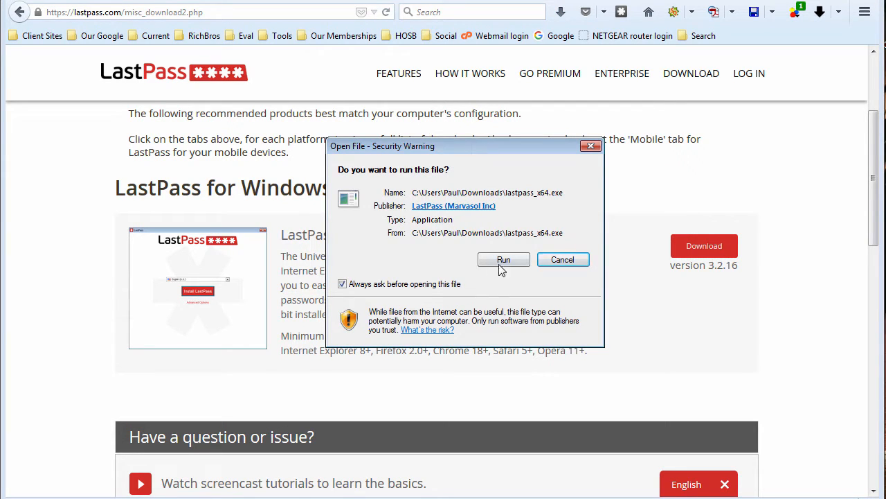
{"action": "mouse_move", "coordinate": [626, 36]}
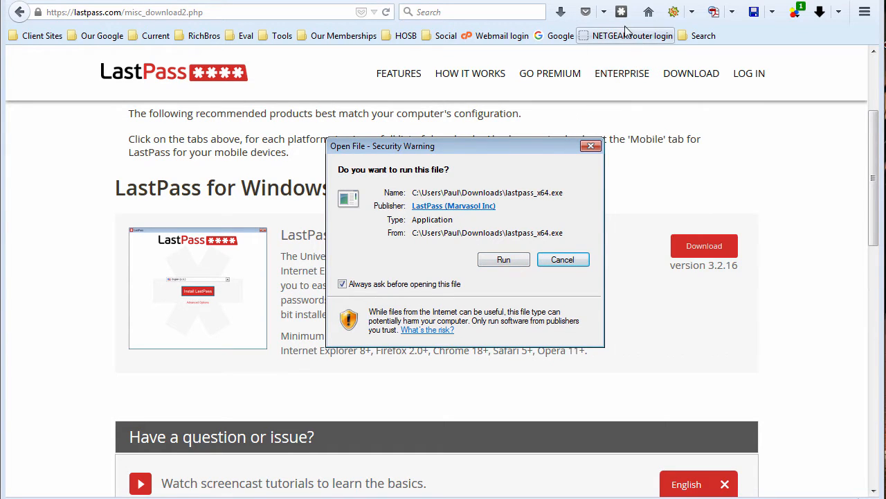
{"action": "mouse_move", "coordinate": [620, 12]}
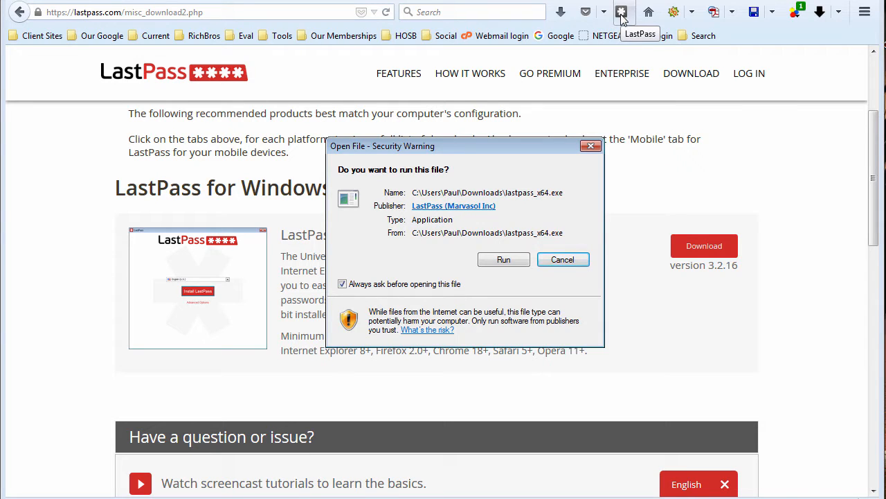
{"action": "mouse_move", "coordinate": [504, 259]}
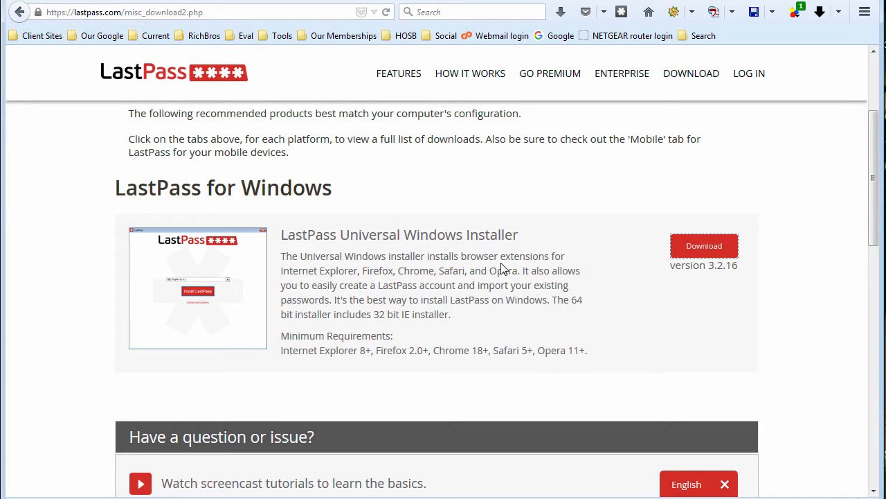
Run the installer and in Advanced Options disable desktop icon, login history and automatic login
{"action": "left_click", "coordinate": [703, 245]}
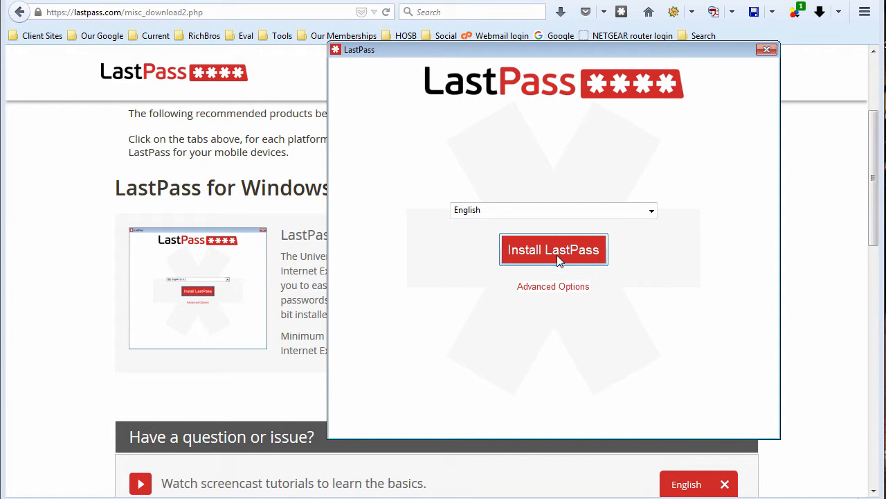
{"action": "left_click", "coordinate": [554, 285]}
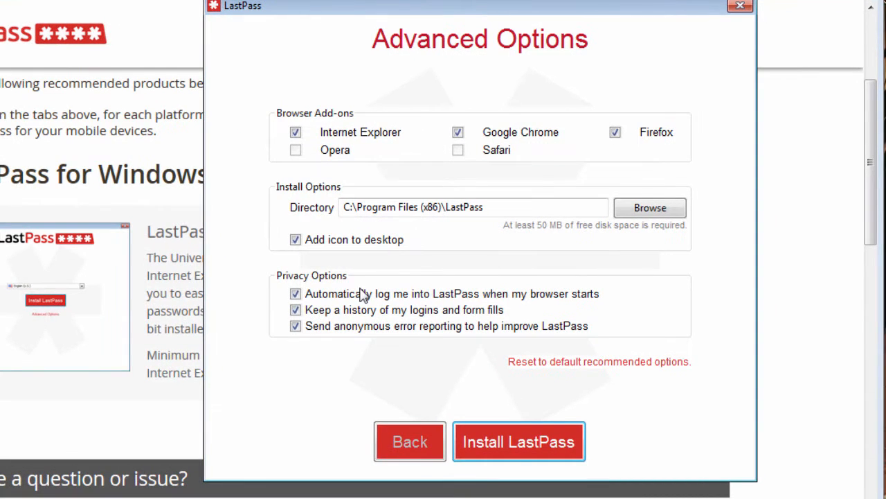
{"action": "mouse_move", "coordinate": [612, 152]}
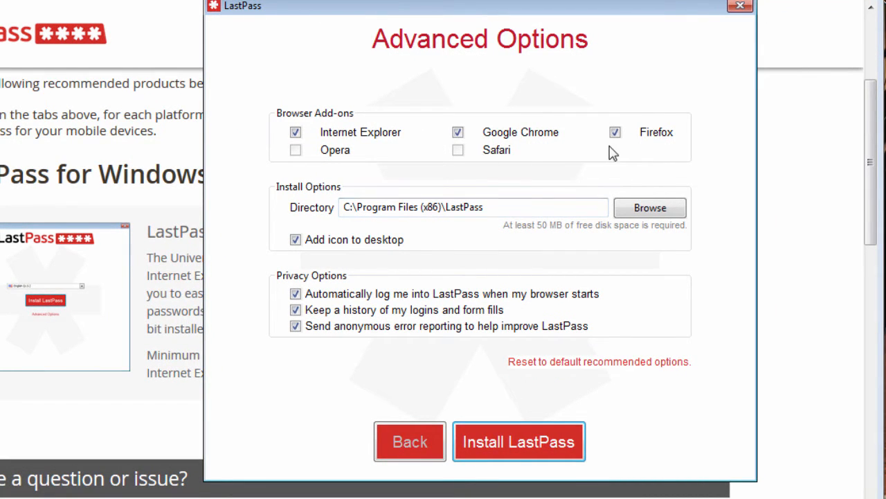
{"action": "mouse_move", "coordinate": [563, 162]}
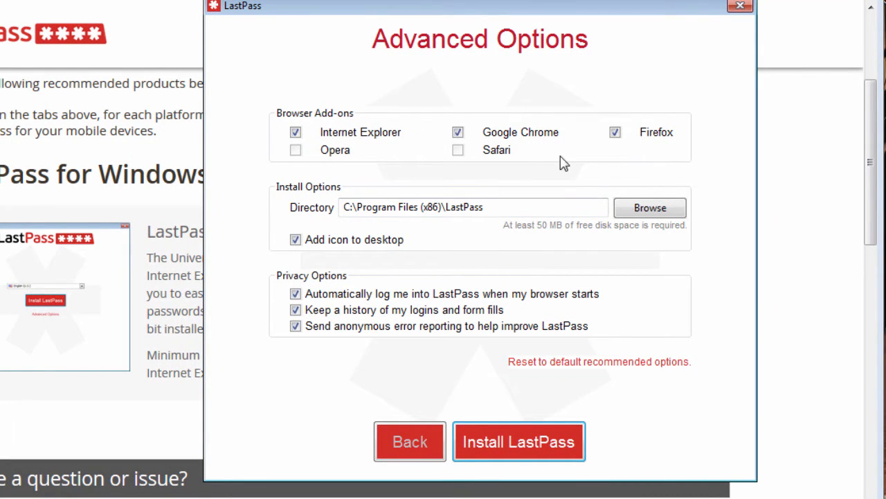
{"action": "mouse_move", "coordinate": [407, 254]}
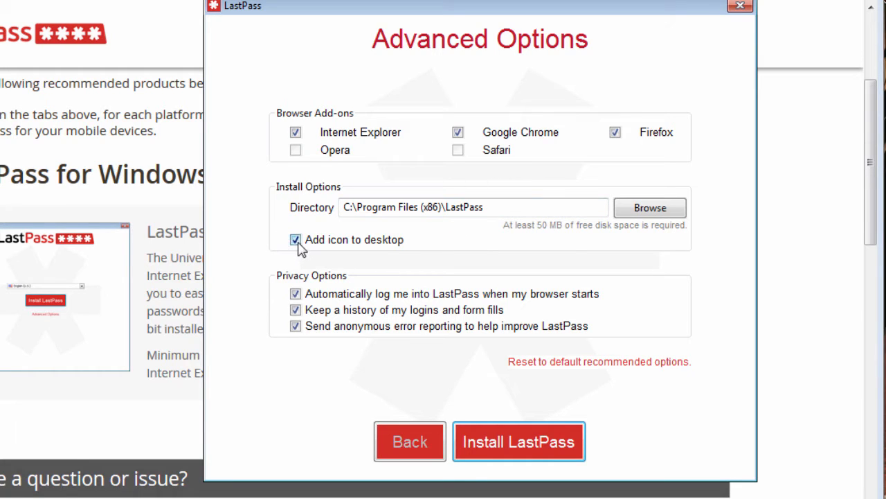
{"action": "left_click", "coordinate": [297, 238]}
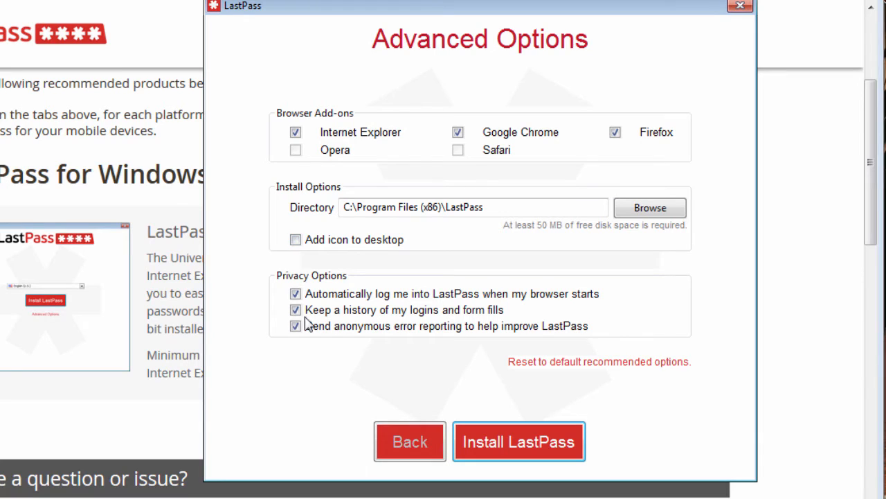
{"action": "left_click", "coordinate": [295, 310]}
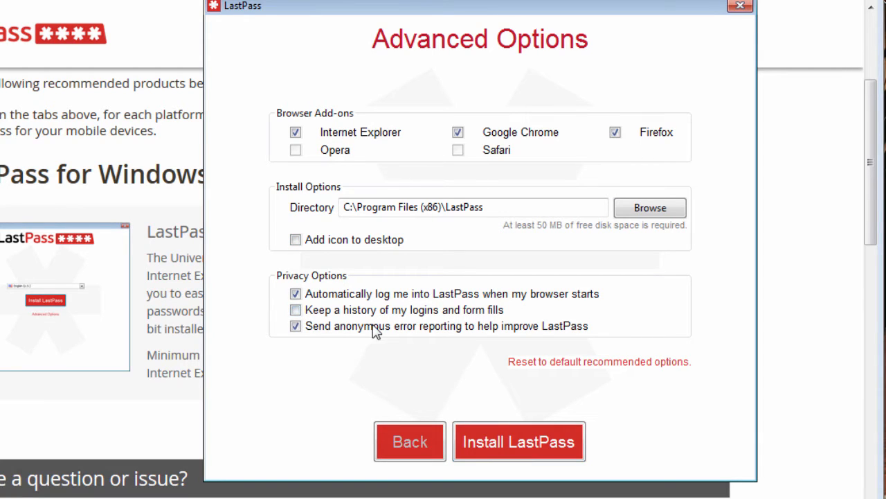
{"action": "mouse_move", "coordinate": [460, 317]}
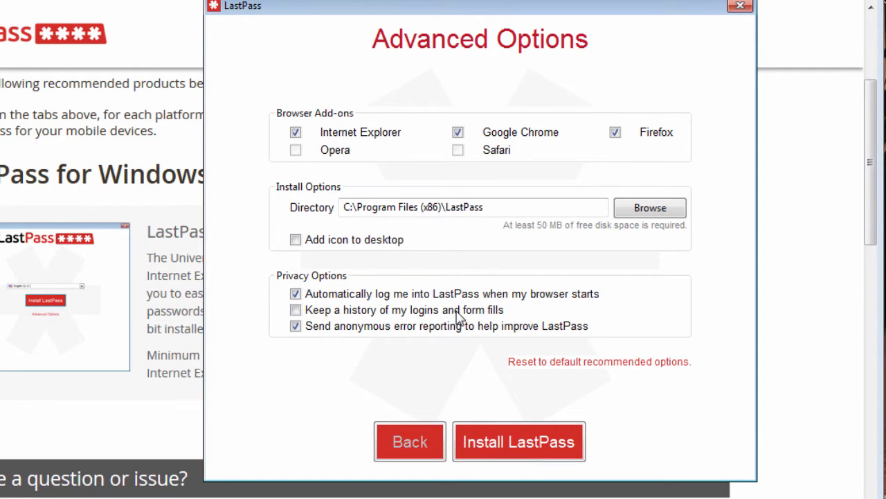
{"action": "mouse_move", "coordinate": [413, 313]}
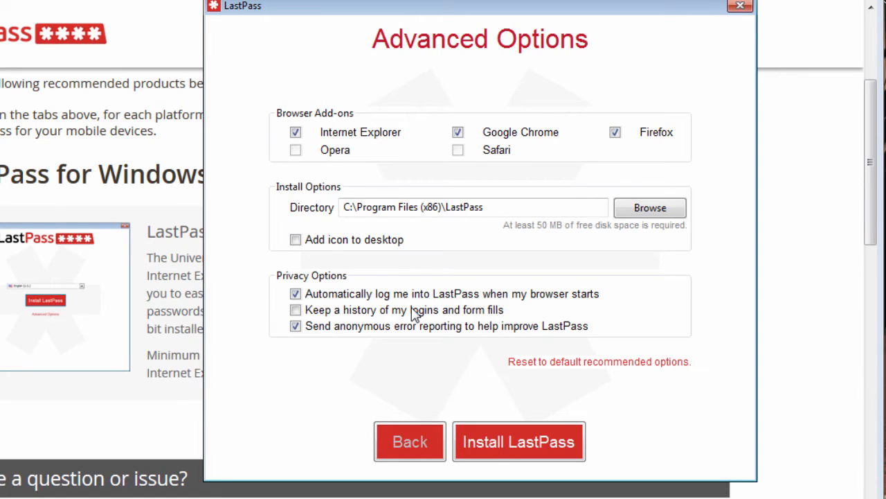
{"action": "mouse_move", "coordinate": [374, 313]}
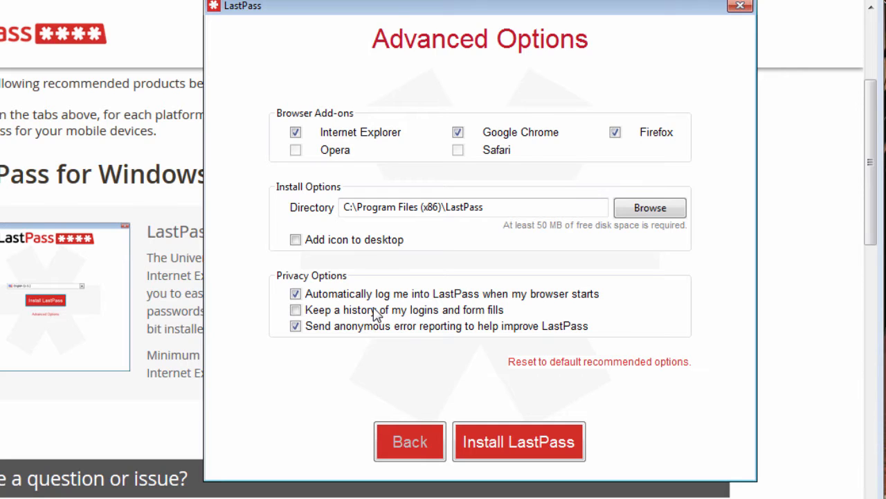
{"action": "mouse_move", "coordinate": [321, 313]}
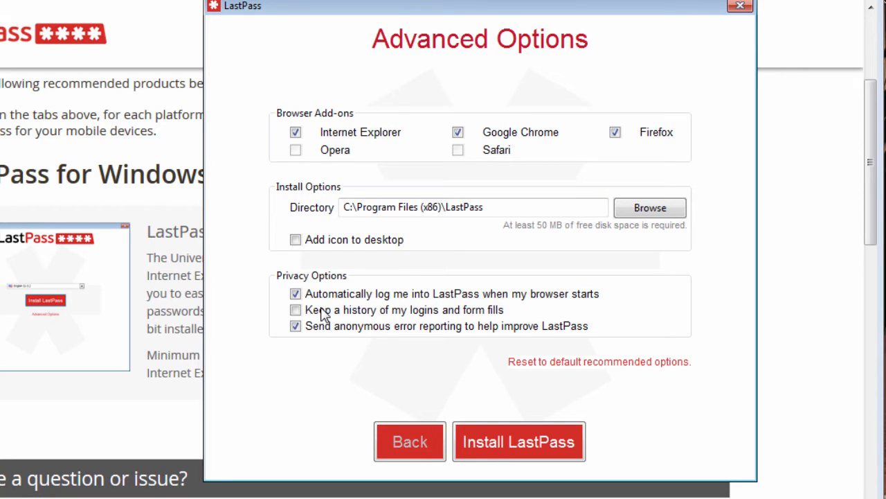
{"action": "mouse_move", "coordinate": [521, 299]}
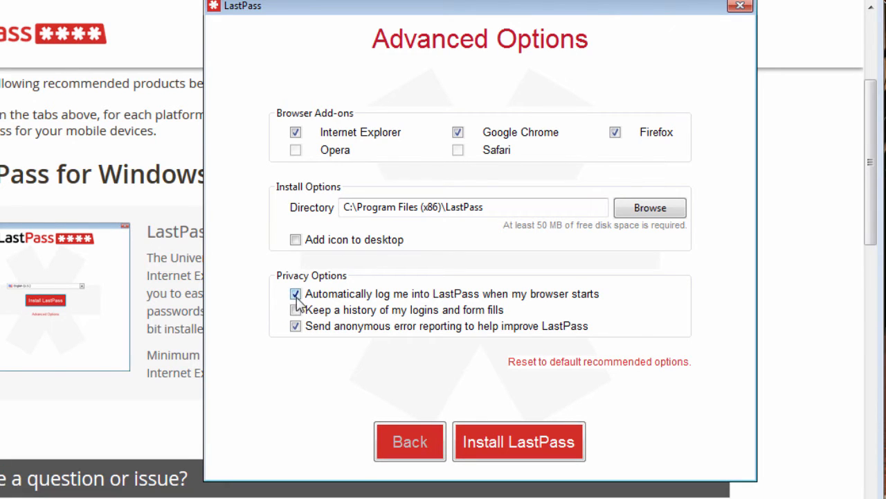
{"action": "left_click", "coordinate": [296, 294]}
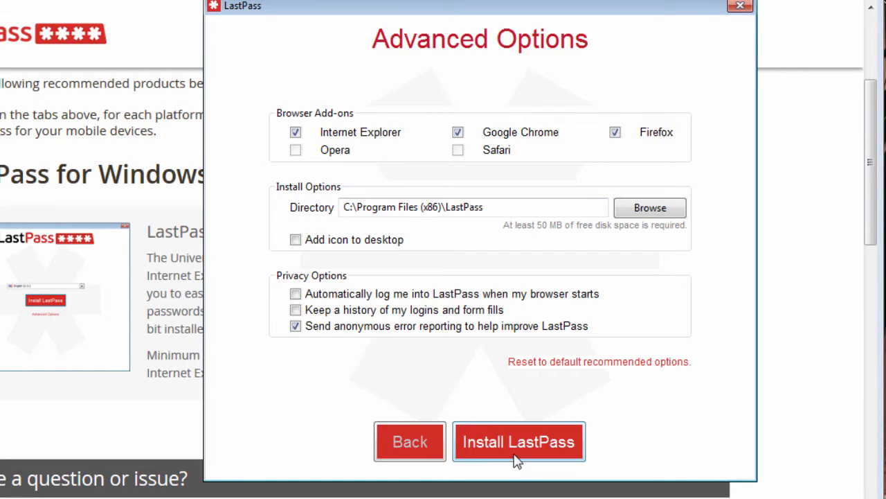
Start the installation and close Chrome and Firefox so setup continues
{"action": "left_click", "coordinate": [518, 440]}
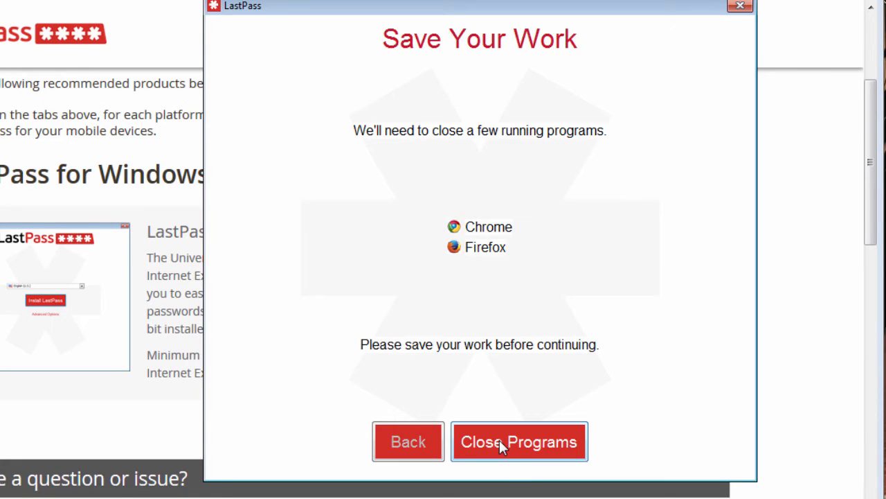
{"action": "mouse_move", "coordinate": [828, 333]}
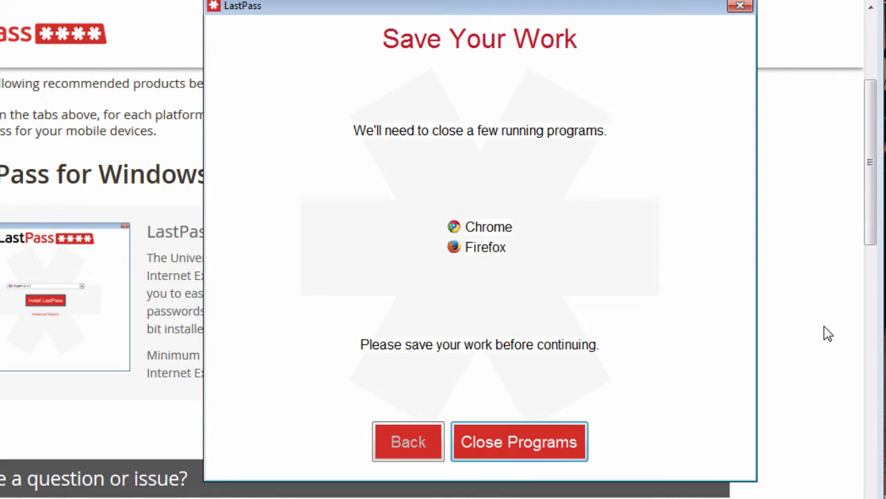
{"action": "mouse_move", "coordinate": [606, 433]}
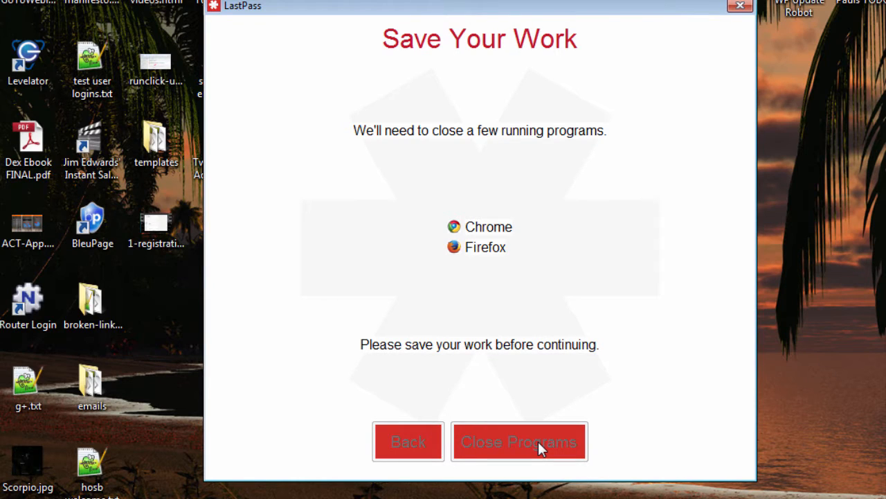
{"action": "left_click", "coordinate": [518, 441]}
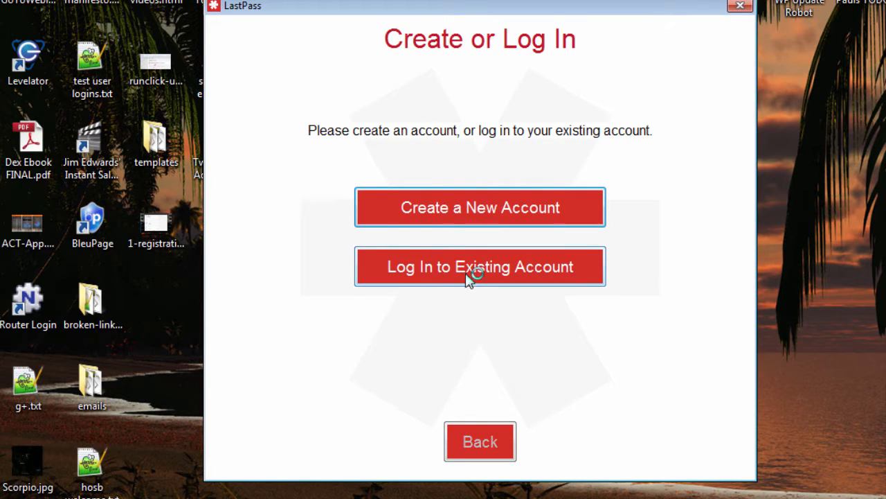
{"action": "mouse_move", "coordinate": [468, 325]}
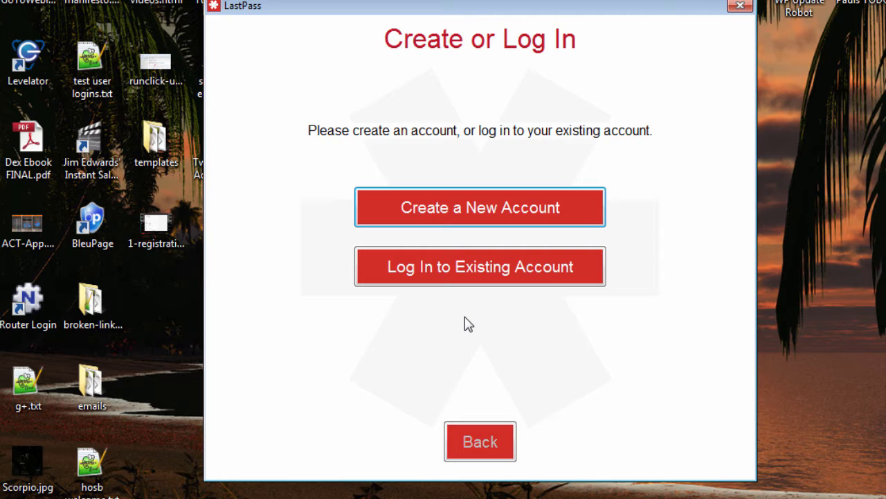
{"action": "mouse_move", "coordinate": [482, 238]}
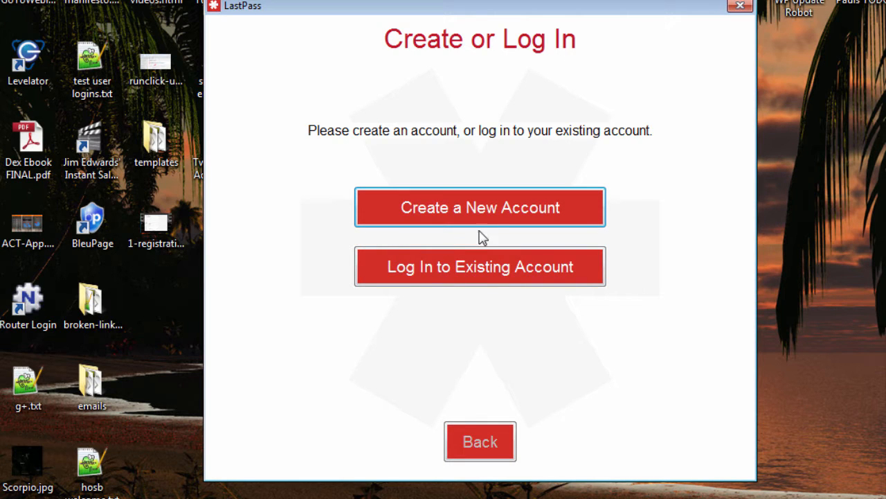
Choose Create a New Account to reach the account-creation form
{"action": "left_click", "coordinate": [479, 207]}
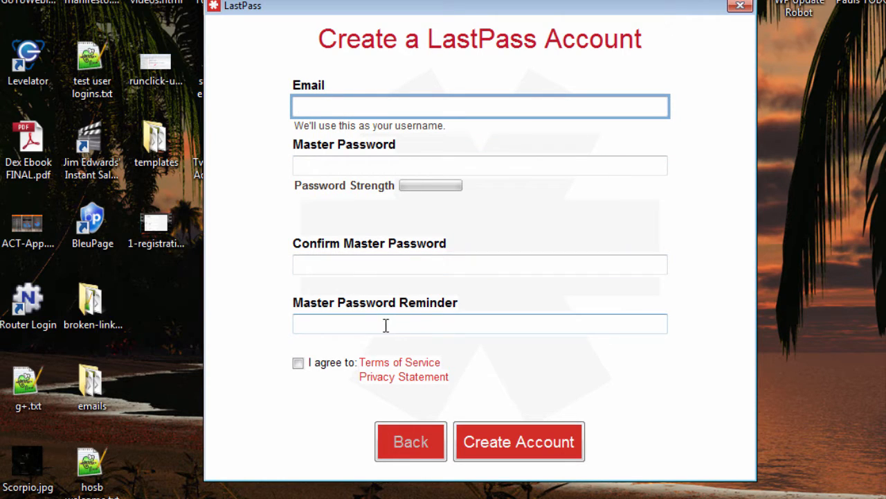
{"action": "mouse_move", "coordinate": [435, 326]}
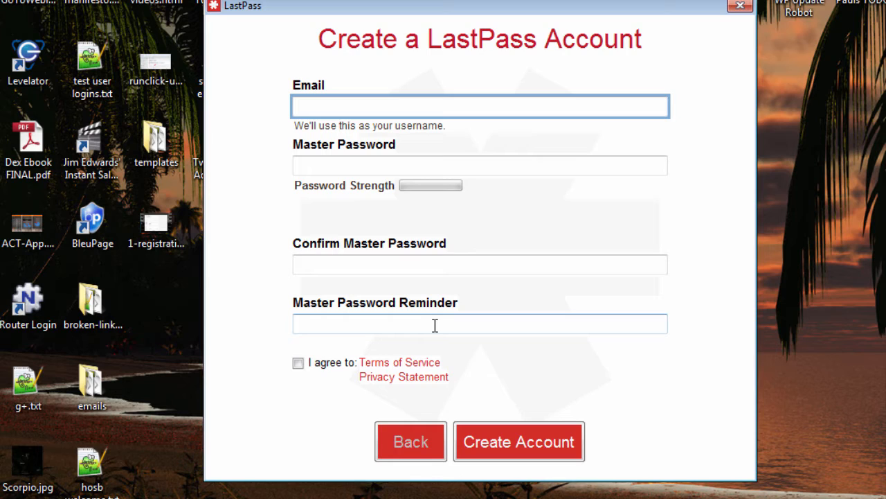
{"action": "mouse_move", "coordinate": [436, 340]}
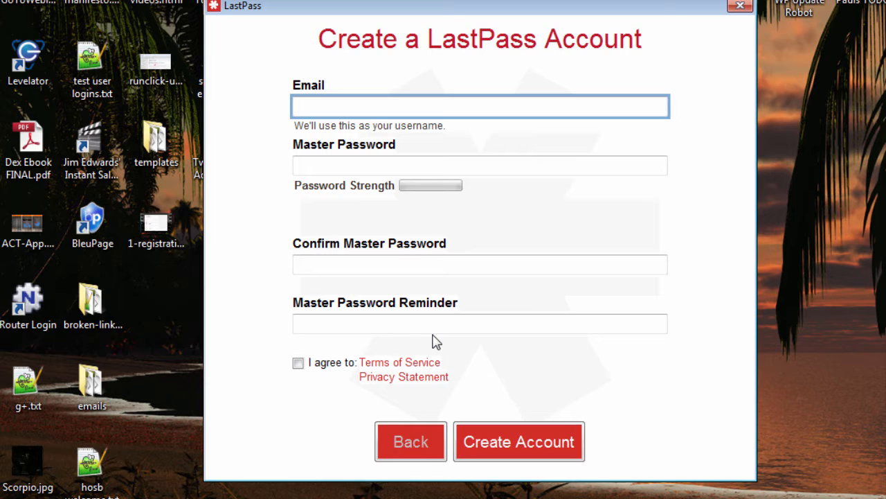
{"action": "left_click", "coordinate": [298, 363]}
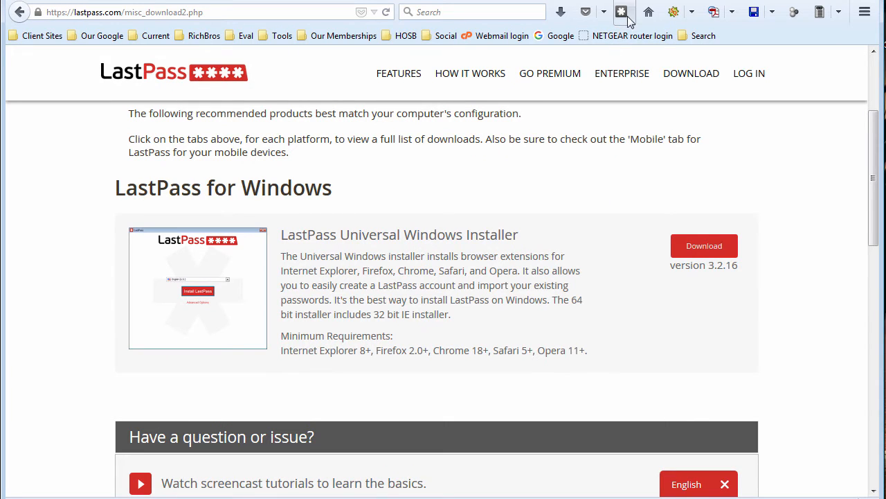
Enter the master password in the LastPass Master Login dialog and log in
{"action": "left_click", "coordinate": [621, 11]}
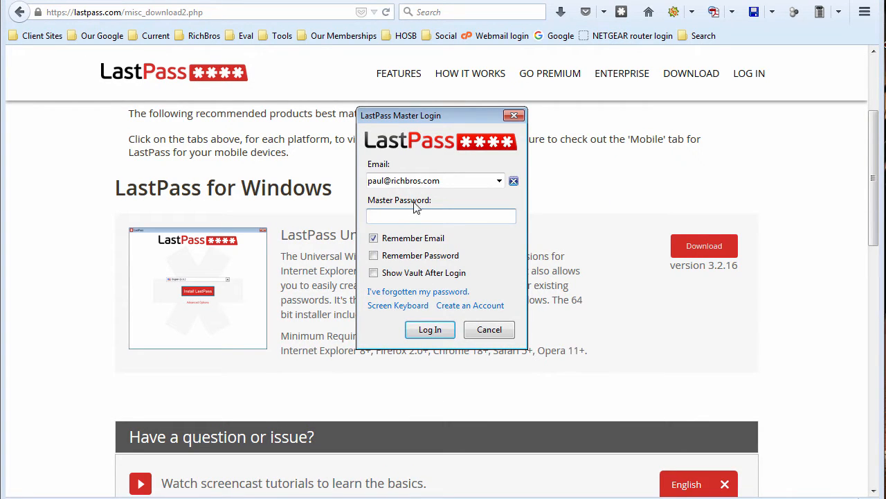
{"action": "left_click", "coordinate": [441, 216]}
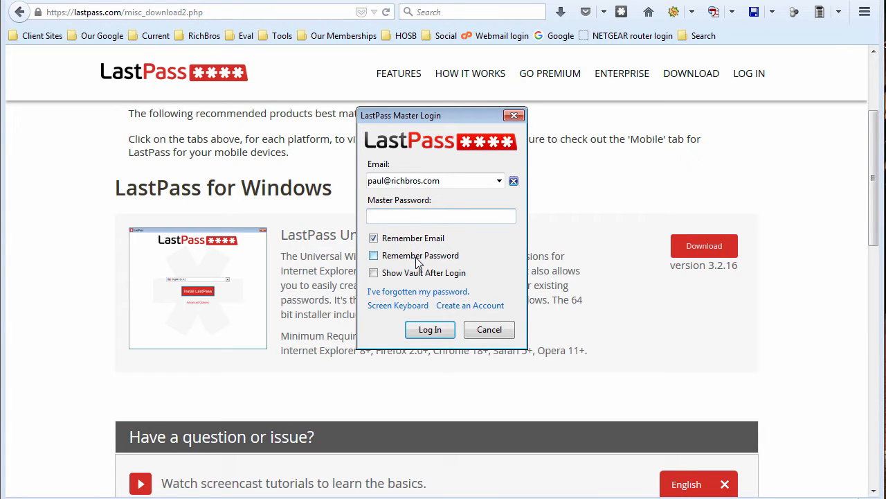
{"action": "left_click", "coordinate": [441, 216]}
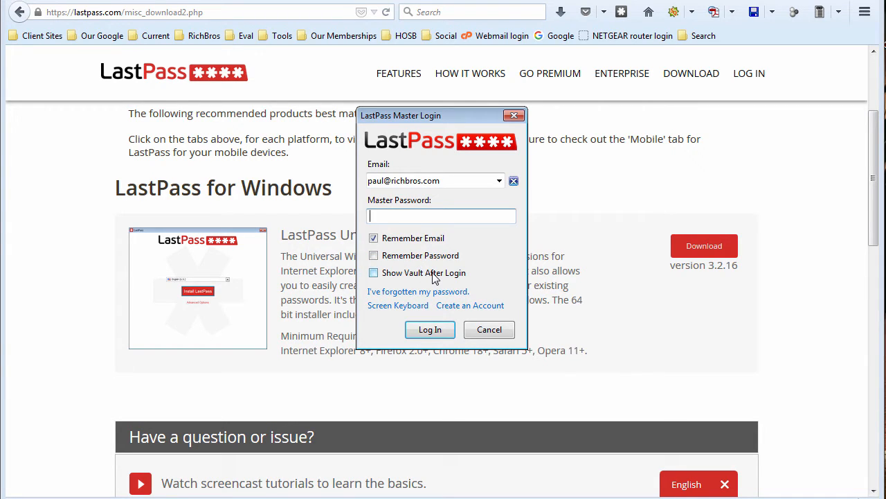
{"action": "mouse_move", "coordinate": [398, 282]}
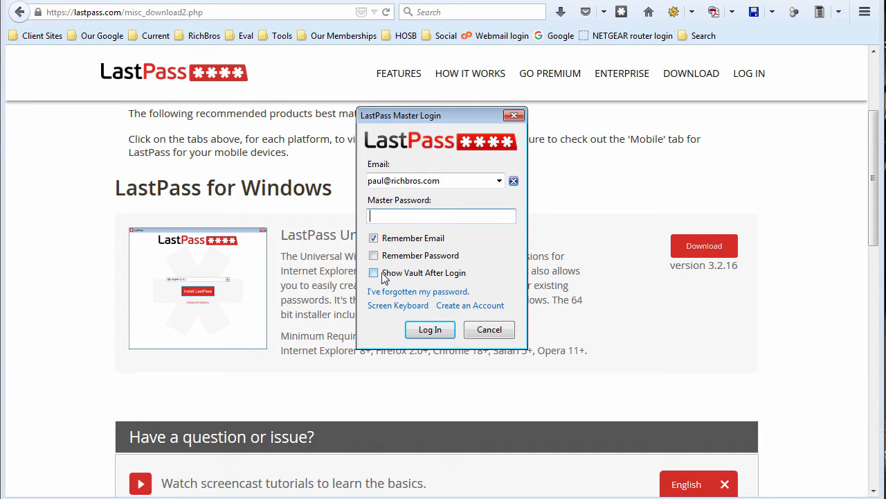
{"action": "left_click", "coordinate": [374, 272]}
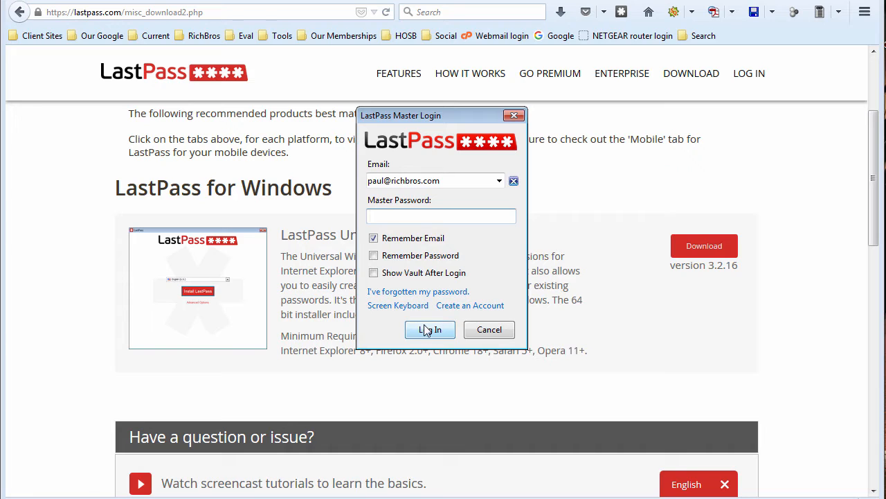
{"action": "type", "text": "••"}
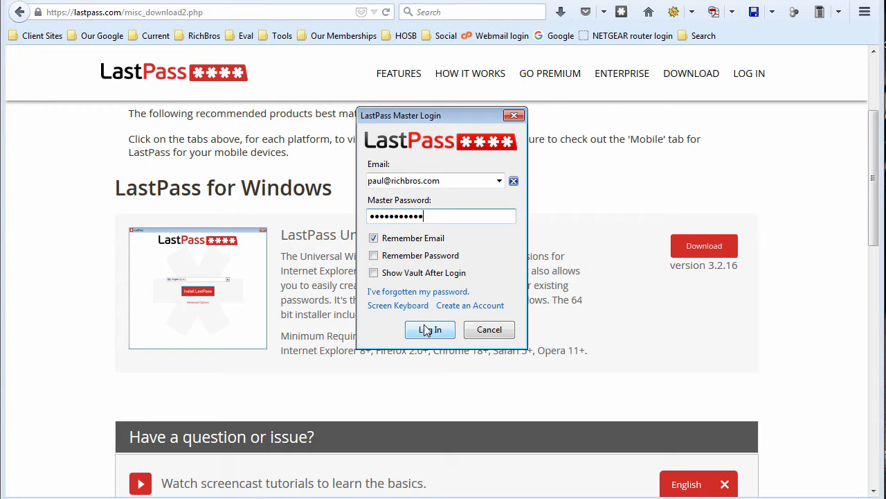
{"action": "left_click", "coordinate": [429, 330]}
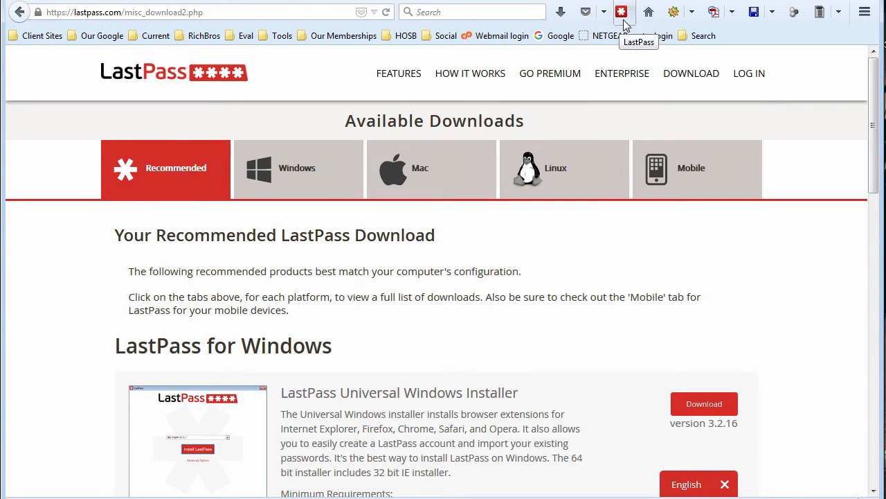
Choose My LastPass Vault from the toolbar menu to view the saved site folders
{"action": "left_click", "coordinate": [621, 11]}
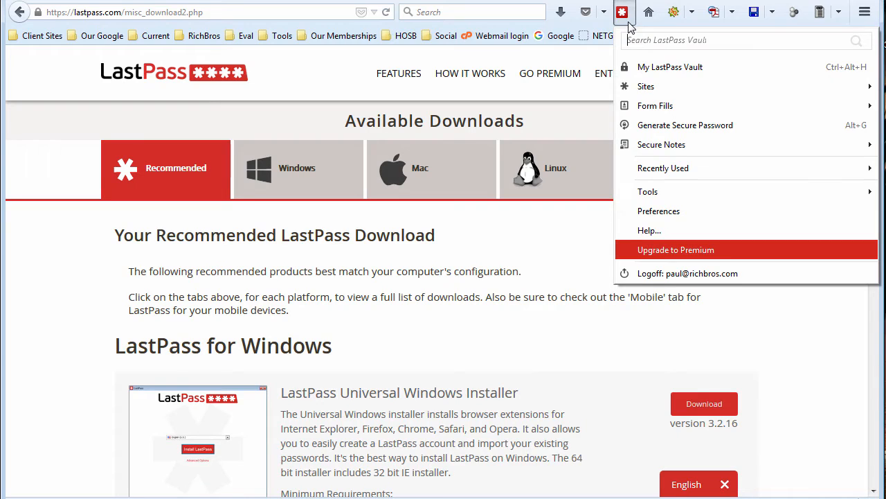
{"action": "mouse_move", "coordinate": [662, 168]}
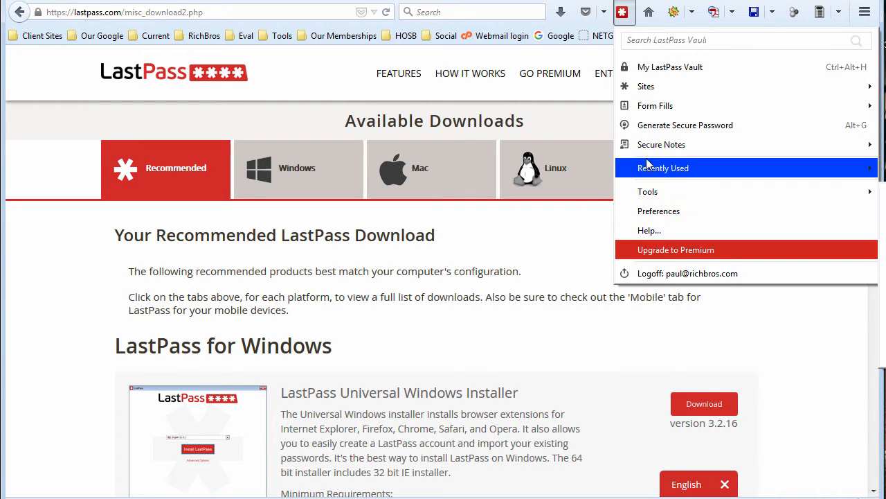
{"action": "mouse_move", "coordinate": [670, 66]}
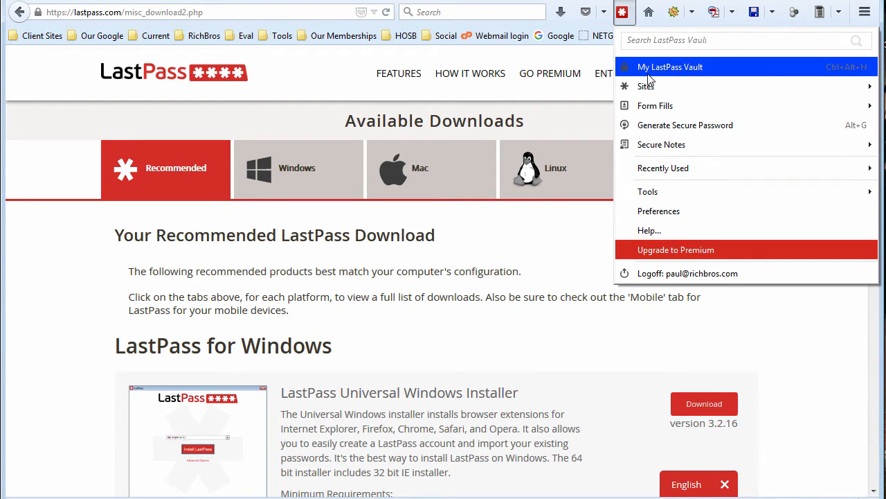
{"action": "left_click", "coordinate": [670, 67]}
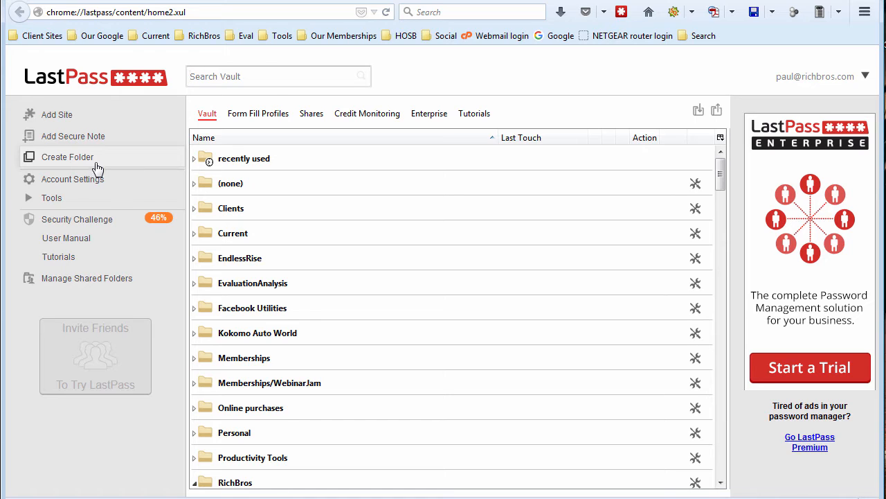
{"action": "mouse_move", "coordinate": [94, 159]}
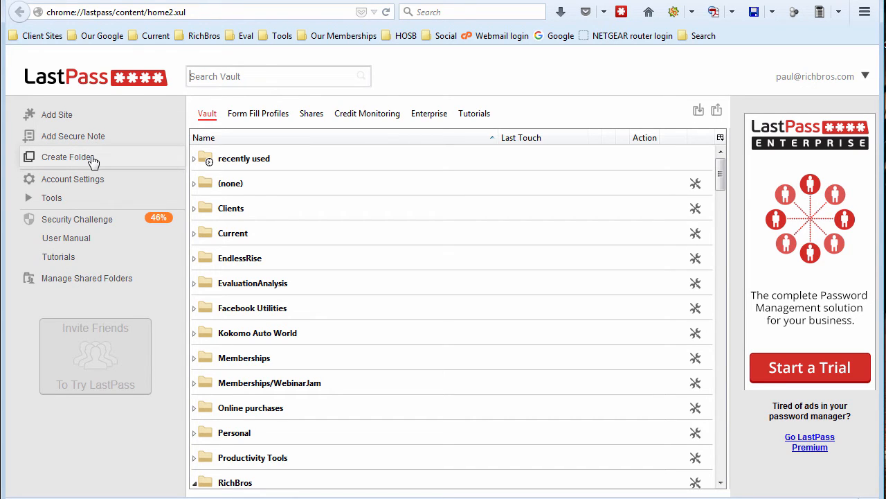
{"action": "mouse_move", "coordinate": [257, 114]}
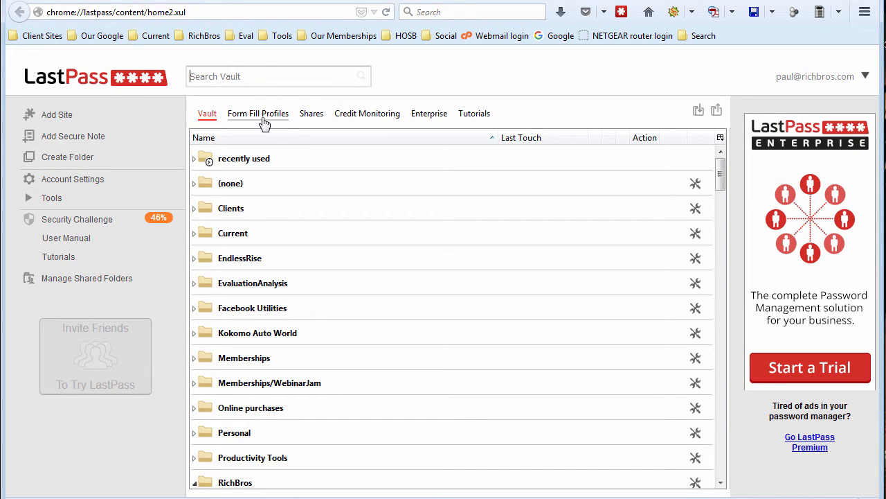
Show the Form Fill Profiles list with Paul-home, Project Masters, RichBros and RichBros-Postal
{"action": "left_click", "coordinate": [258, 114]}
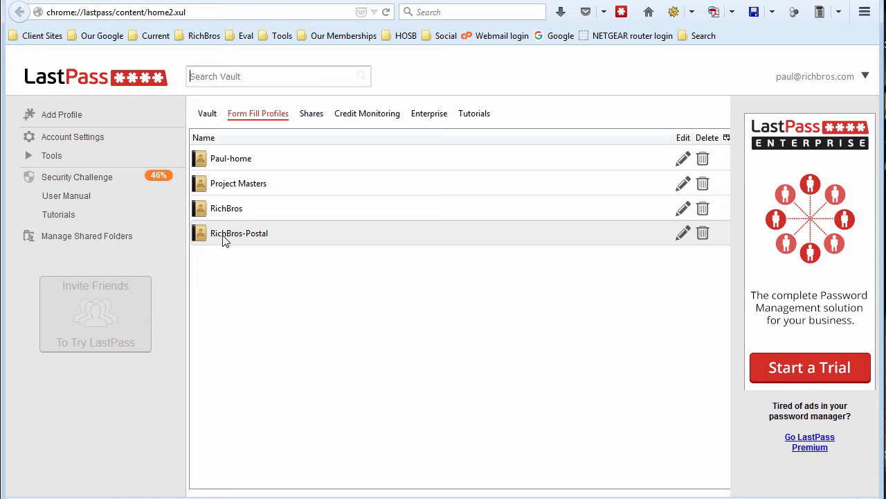
{"action": "mouse_move", "coordinate": [621, 11]}
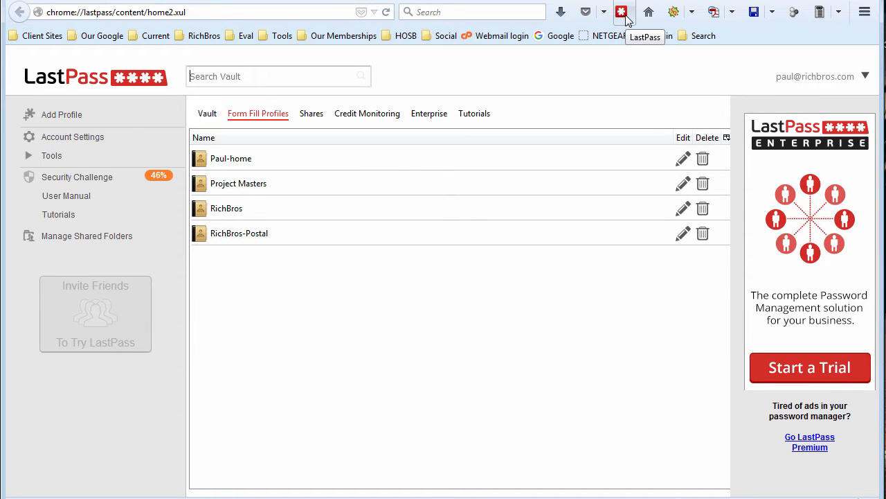
{"action": "left_click", "coordinate": [622, 12]}
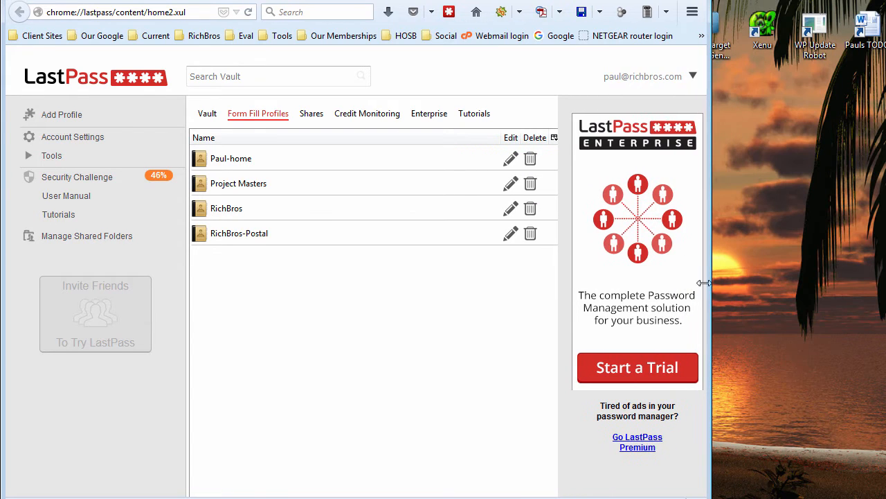
{"action": "left_click", "coordinate": [452, 11]}
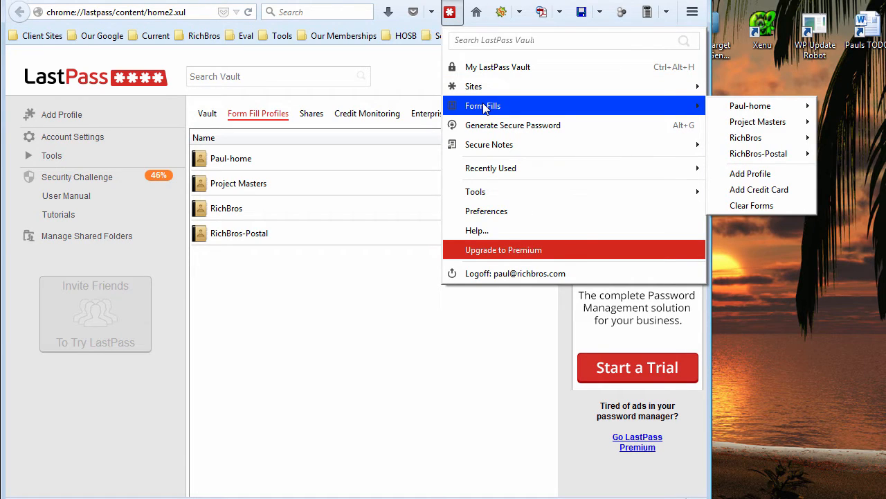
{"action": "mouse_move", "coordinate": [554, 112]}
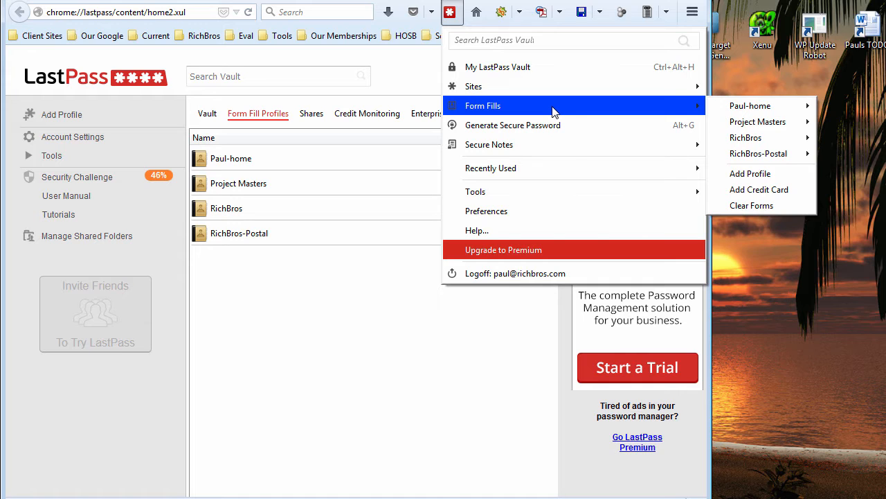
{"action": "mouse_move", "coordinate": [512, 124]}
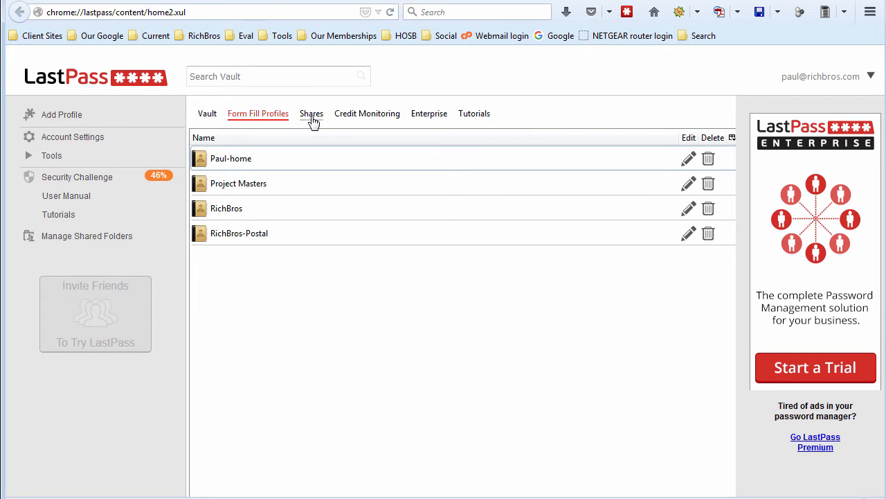
Look at the Shares list, then return to the vault's recently used sites
{"action": "left_click", "coordinate": [310, 113]}
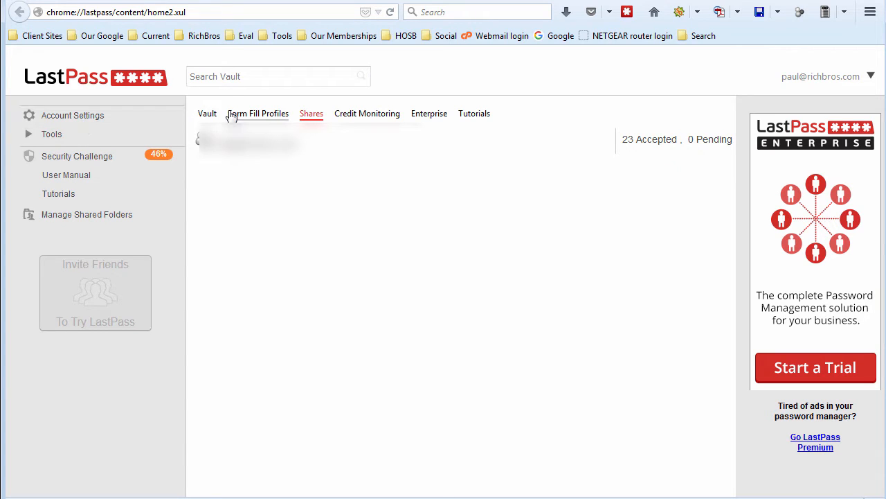
{"action": "left_click", "coordinate": [208, 113]}
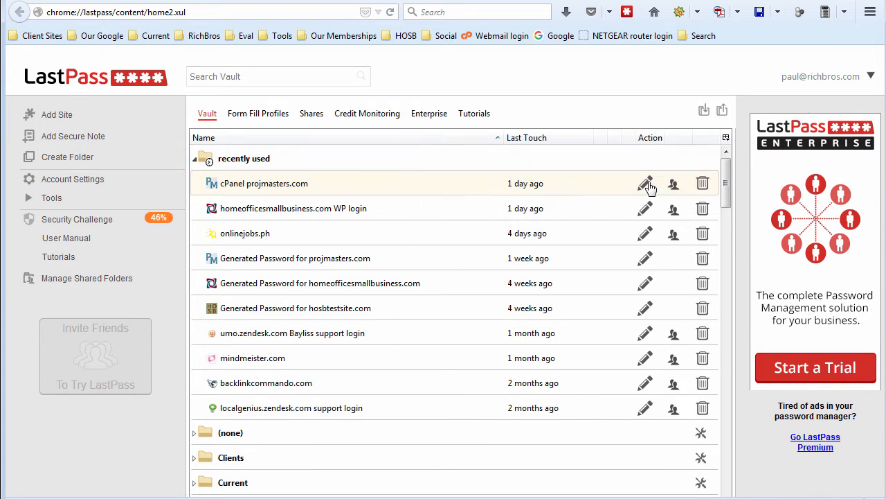
Edit the cPanel projmasters.com entry to see its URL, username, password and Clients folder
{"action": "left_click", "coordinate": [646, 183]}
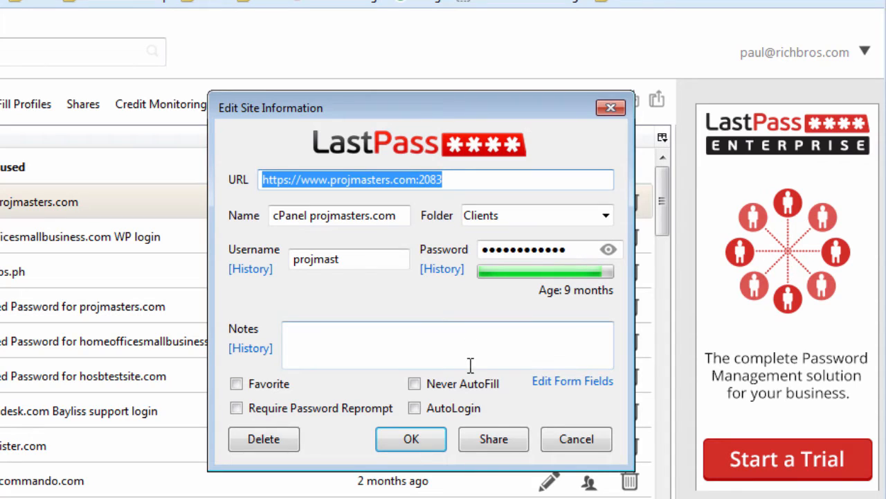
{"action": "mouse_move", "coordinate": [493, 439]}
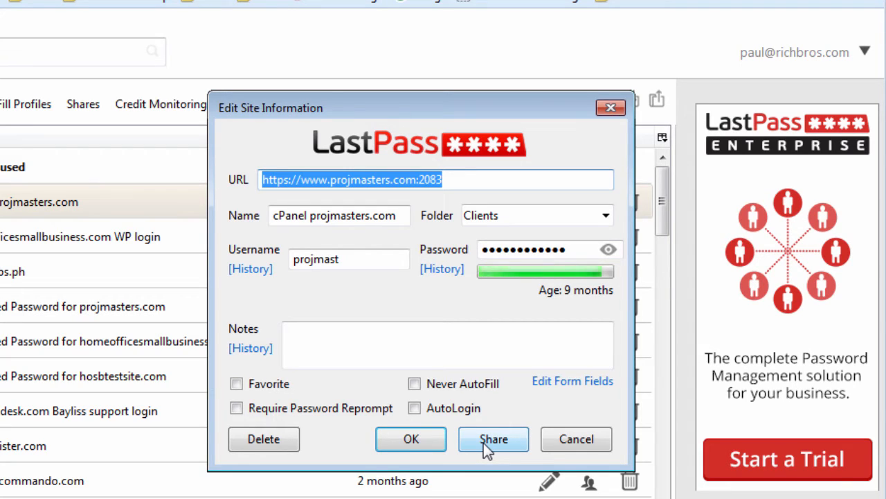
Bring up sharing for the saved cPanel projmasters.com login, leaving the recipient empty
{"action": "left_click", "coordinate": [409, 437]}
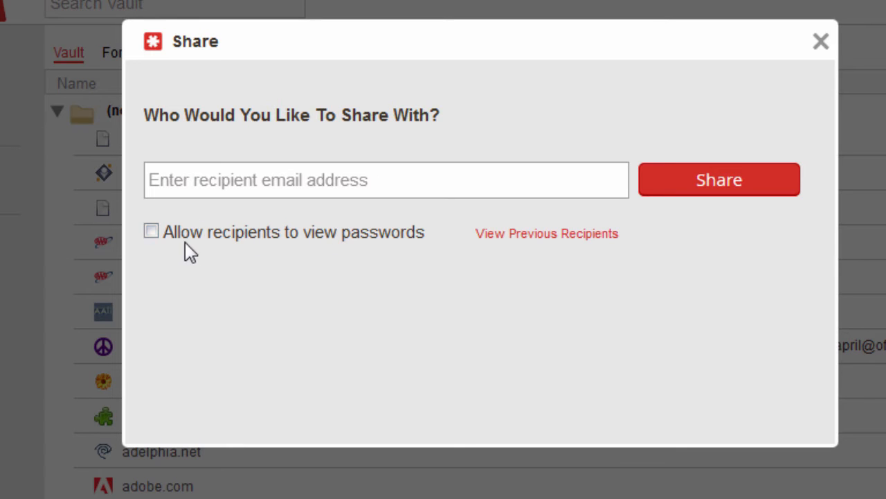
{"action": "mouse_move", "coordinate": [164, 235]}
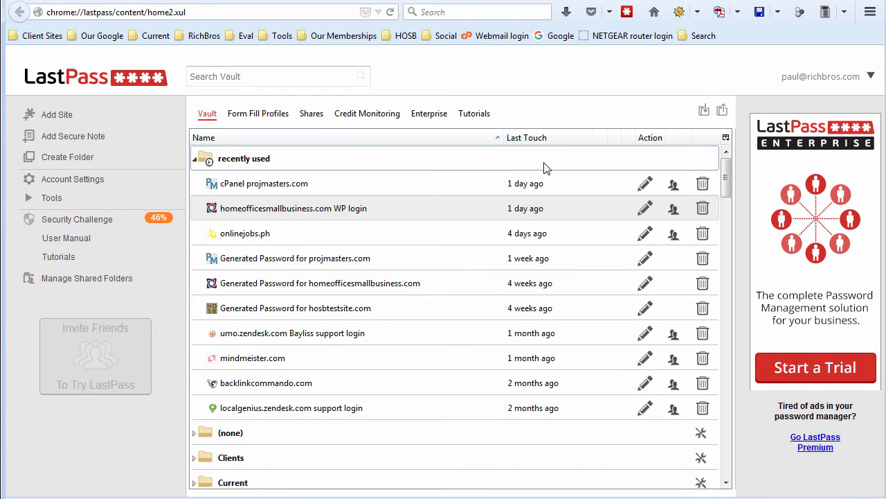
{"action": "mouse_move", "coordinate": [326, 191]}
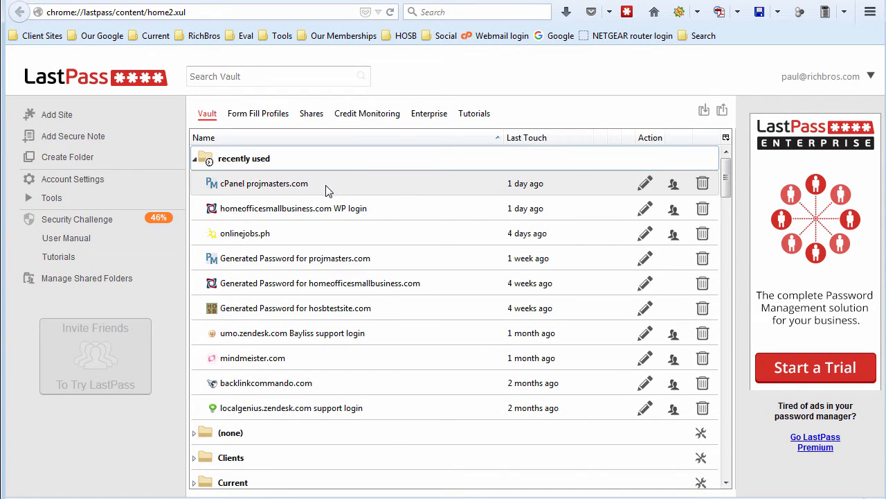
{"action": "mouse_move", "coordinate": [76, 219]}
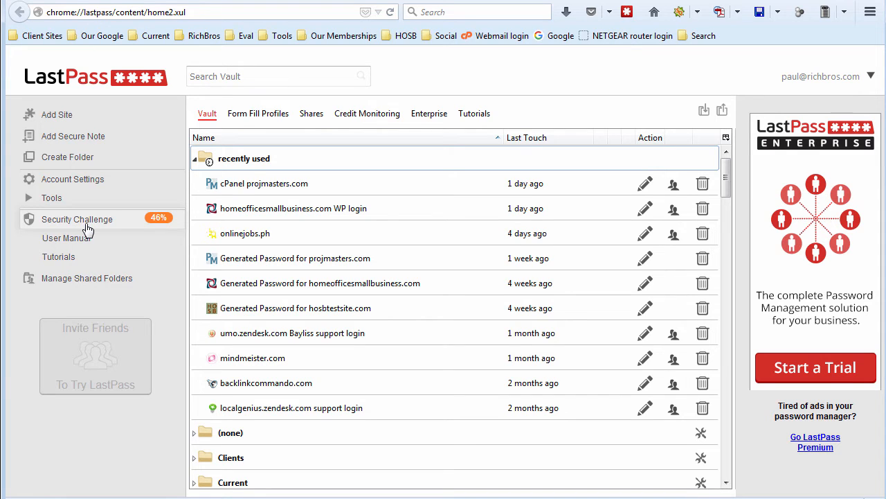
{"action": "mouse_move", "coordinate": [66, 239]}
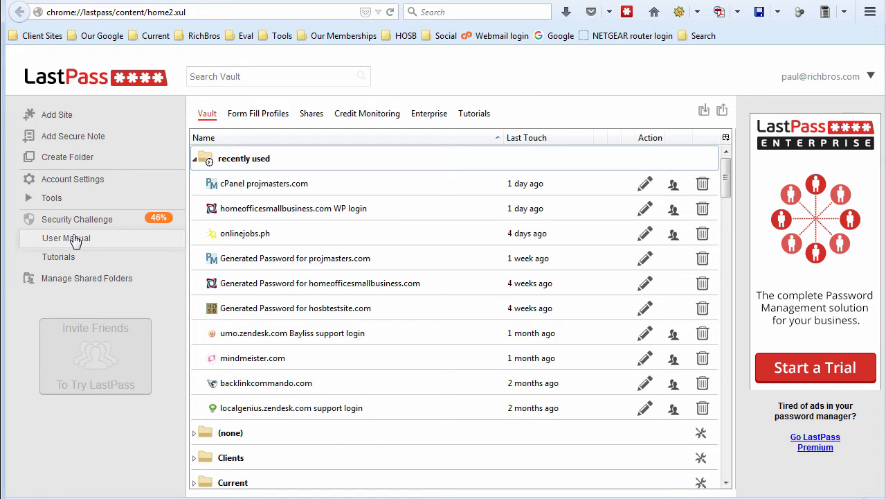
{"action": "mouse_move", "coordinate": [76, 227]}
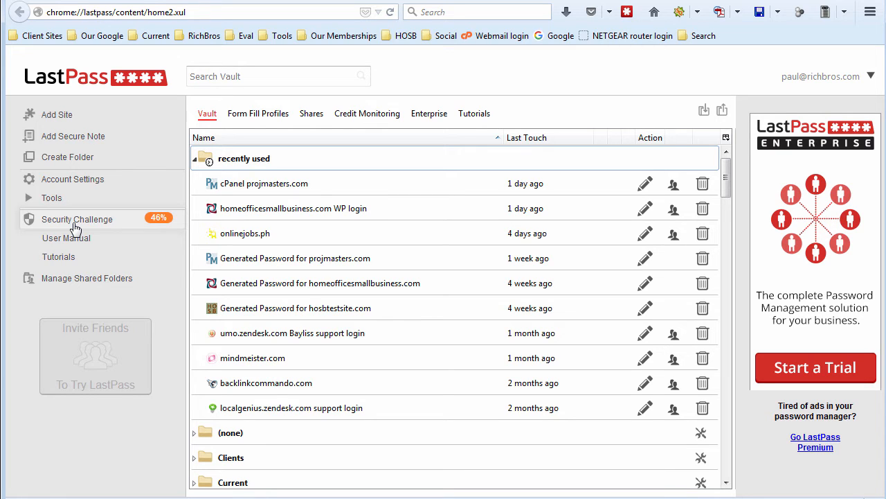
{"action": "mouse_move", "coordinate": [67, 238]}
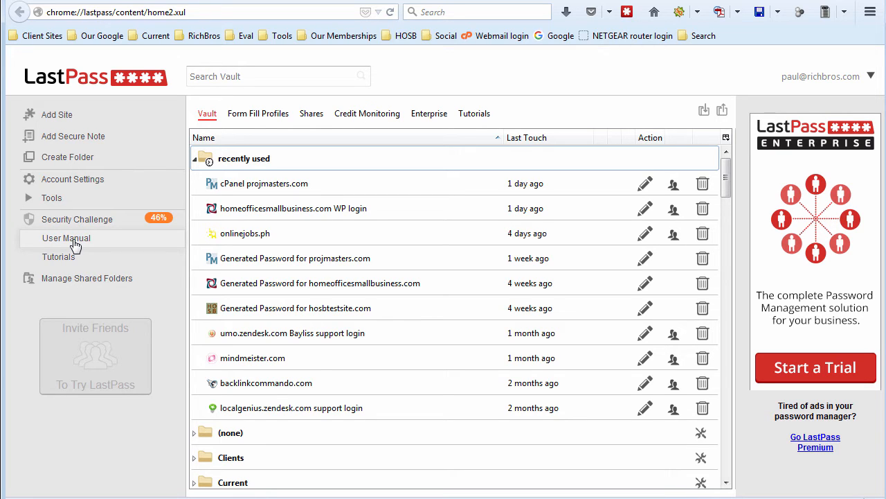
{"action": "mouse_move", "coordinate": [76, 218]}
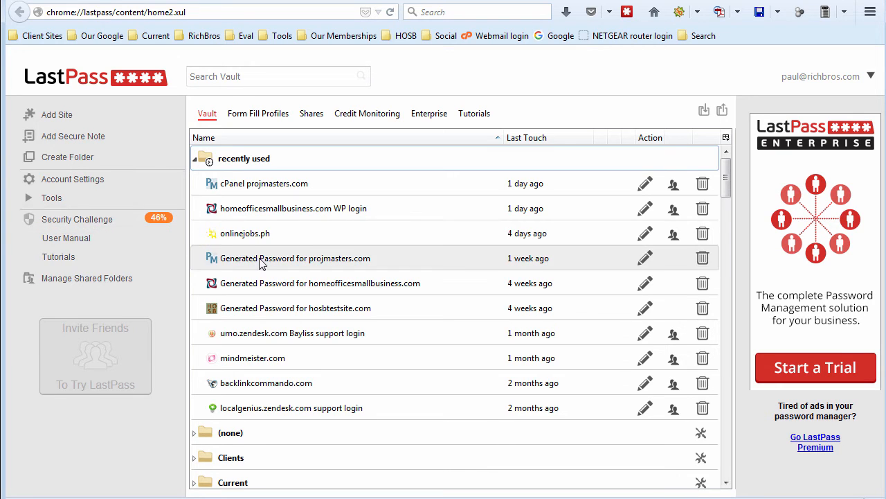
{"action": "mouse_move", "coordinate": [277, 213]}
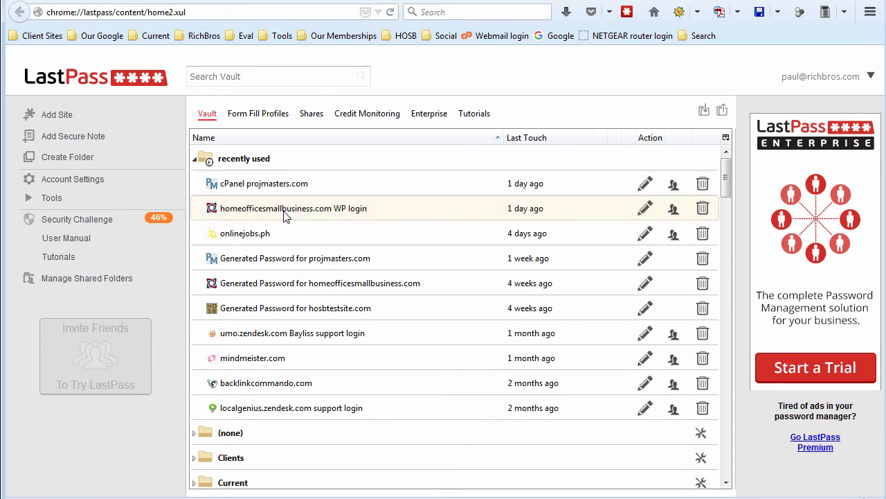
Launch the saved homeofficesmallbusiness.com WP login so the admin Dashboard loads signed in
{"action": "left_click", "coordinate": [294, 207]}
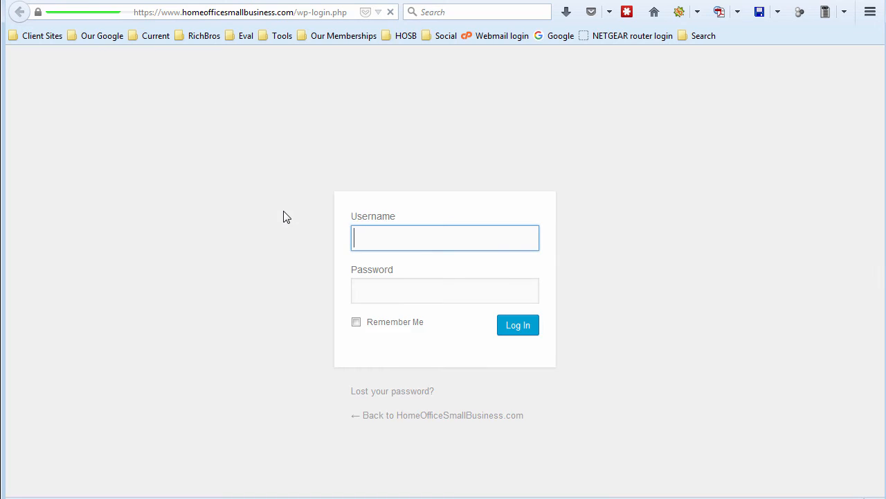
{"action": "left_click", "coordinate": [518, 324]}
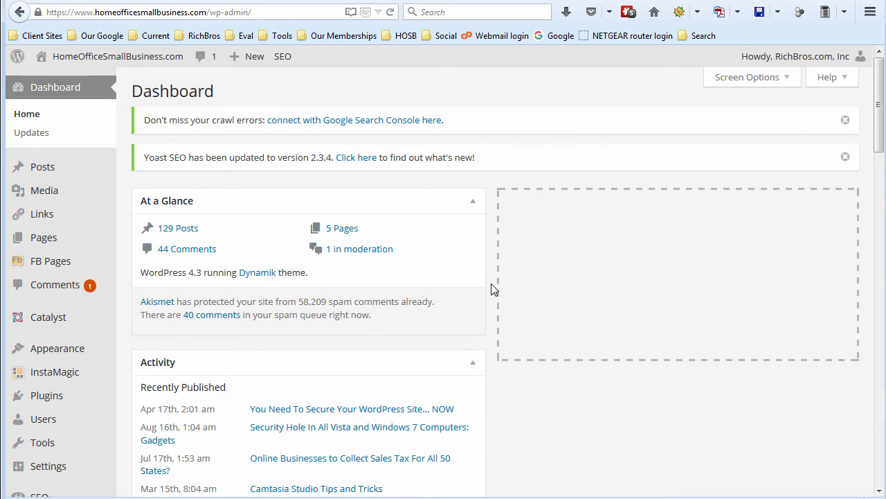
{"action": "mouse_move", "coordinate": [596, 151]}
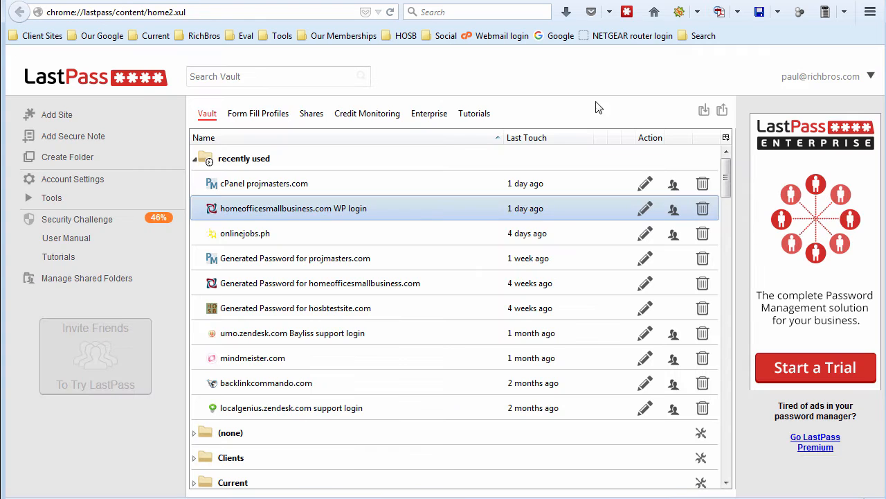
{"action": "mouse_move", "coordinate": [312, 253]}
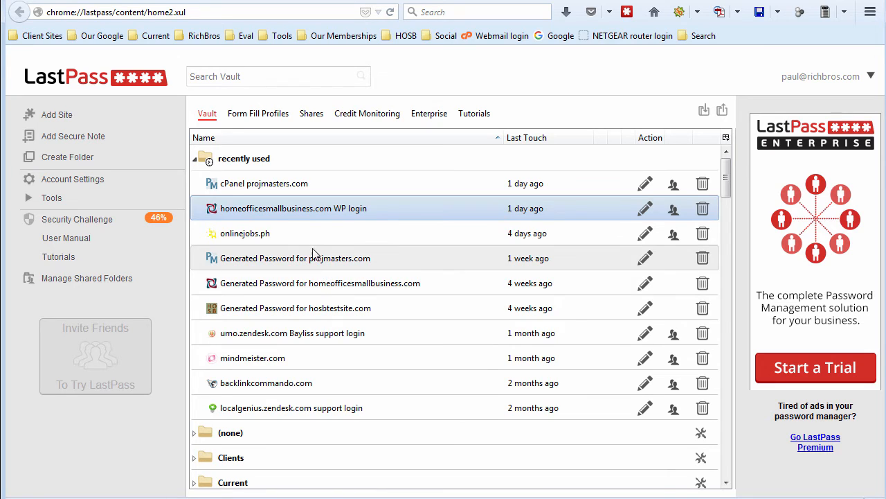
{"action": "mouse_move", "coordinate": [307, 262]}
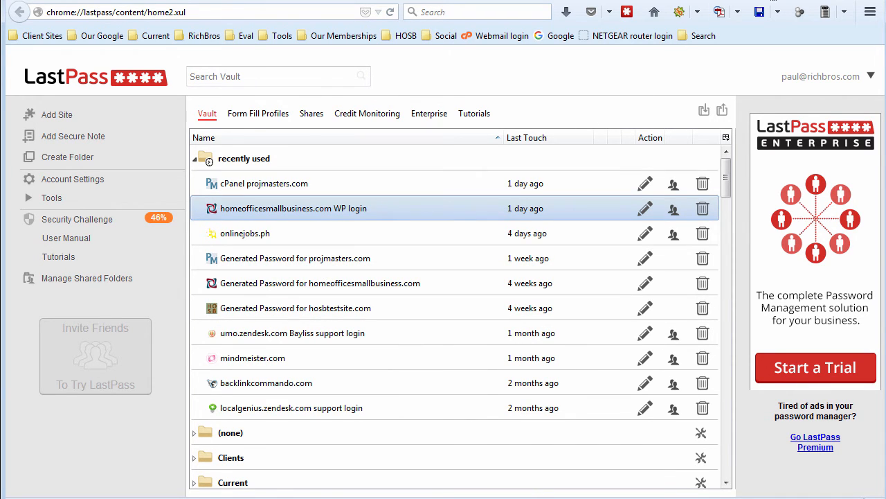
Return to the signed-in homeofficesmallbusiness.com WordPress dashboard from the vault
{"action": "left_click", "coordinate": [293, 208]}
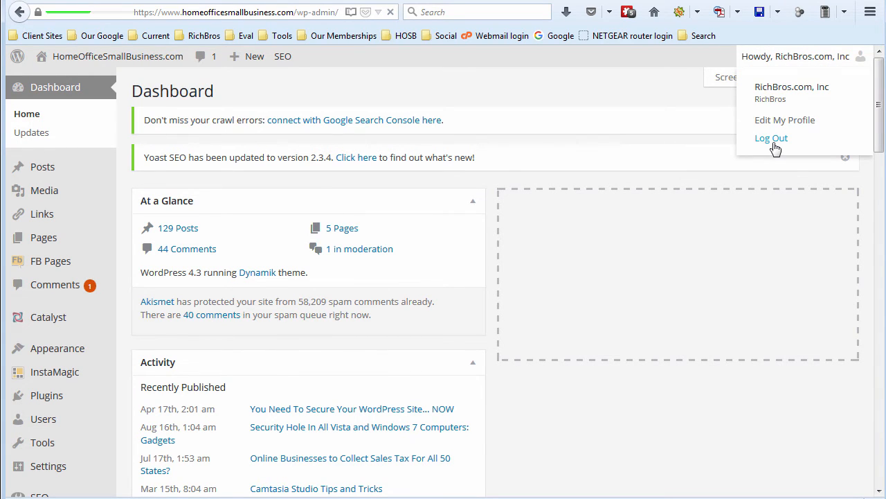
Log out of WordPress, review the matching saved logins LastPass offers, and dismiss the list
{"action": "left_click", "coordinate": [770, 139]}
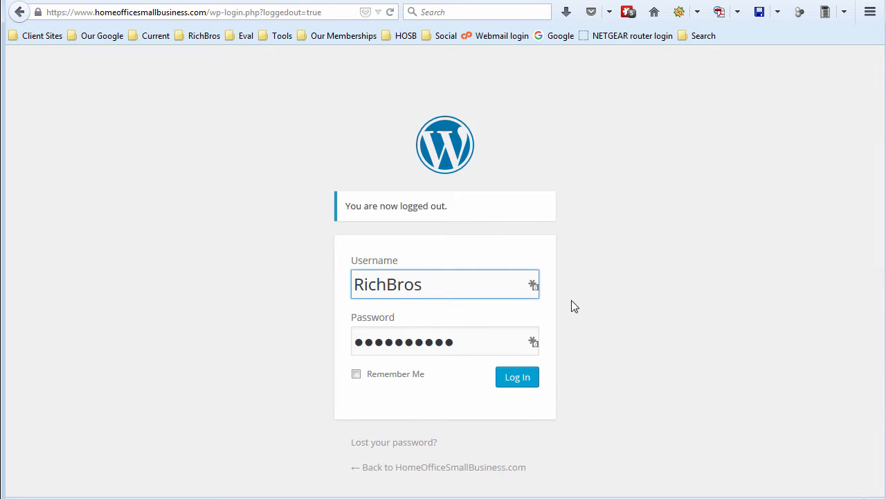
{"action": "mouse_move", "coordinate": [552, 287]}
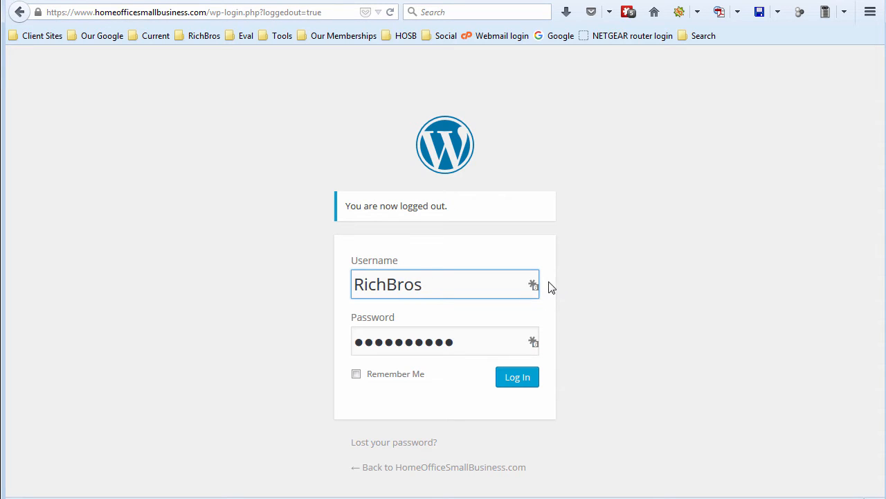
{"action": "mouse_move", "coordinate": [560, 199]}
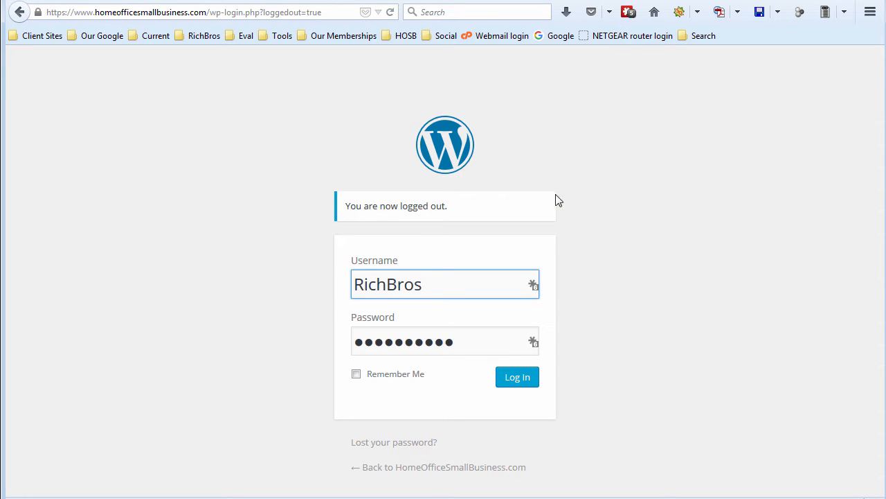
{"action": "left_click", "coordinate": [443, 284]}
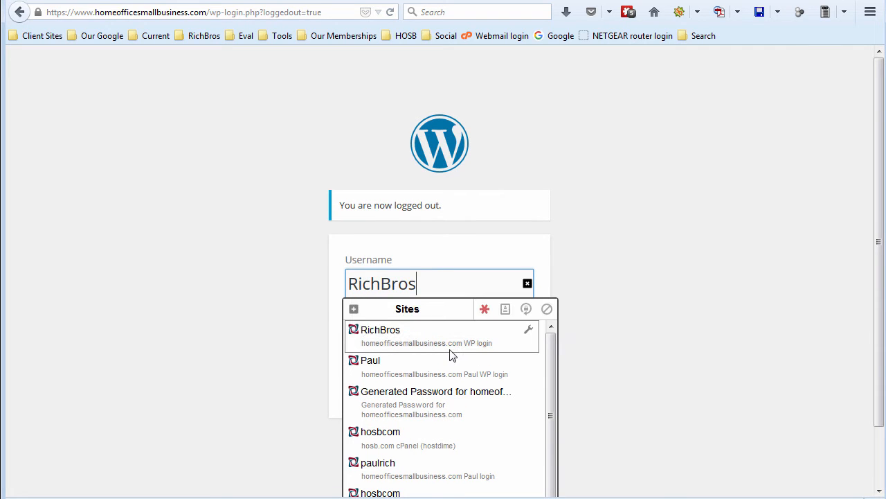
{"action": "mouse_move", "coordinate": [422, 367]}
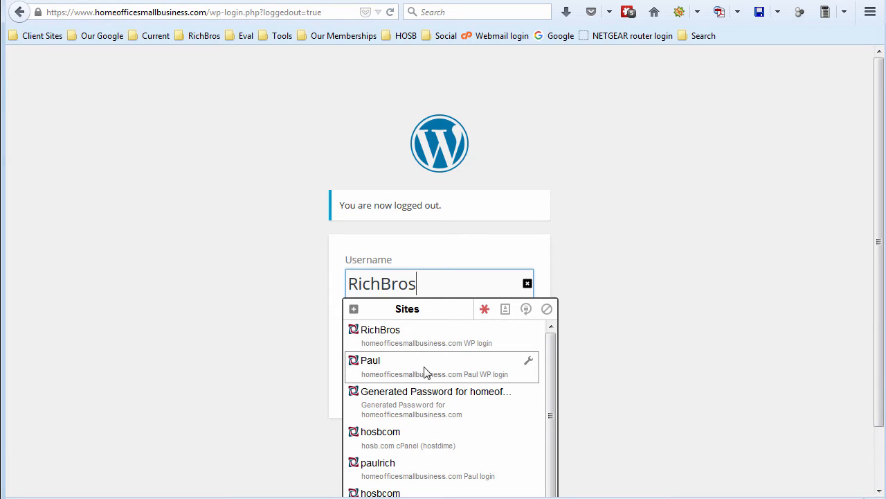
{"action": "mouse_move", "coordinate": [443, 380]}
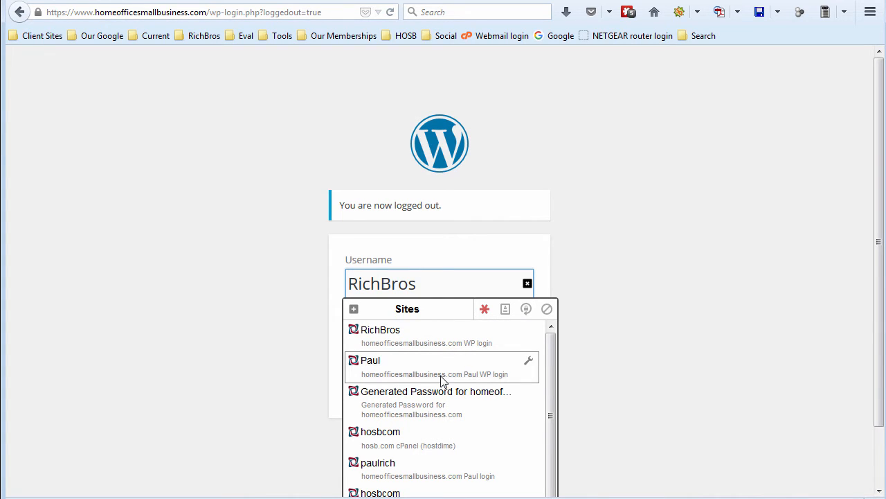
{"action": "mouse_move", "coordinate": [443, 438]}
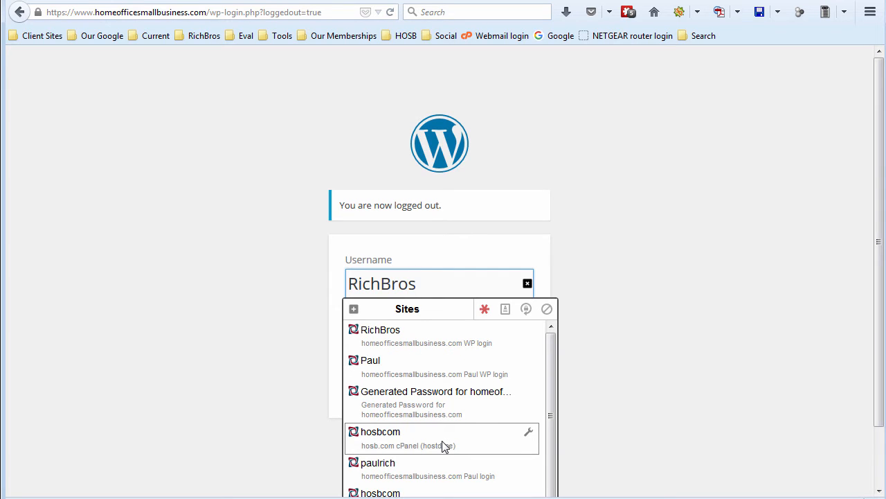
{"action": "mouse_move", "coordinate": [443, 468]}
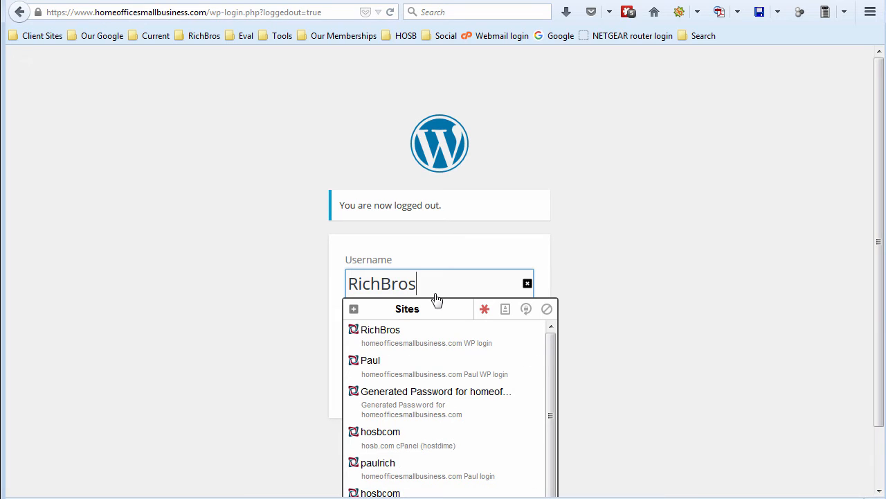
{"action": "mouse_move", "coordinate": [449, 283]}
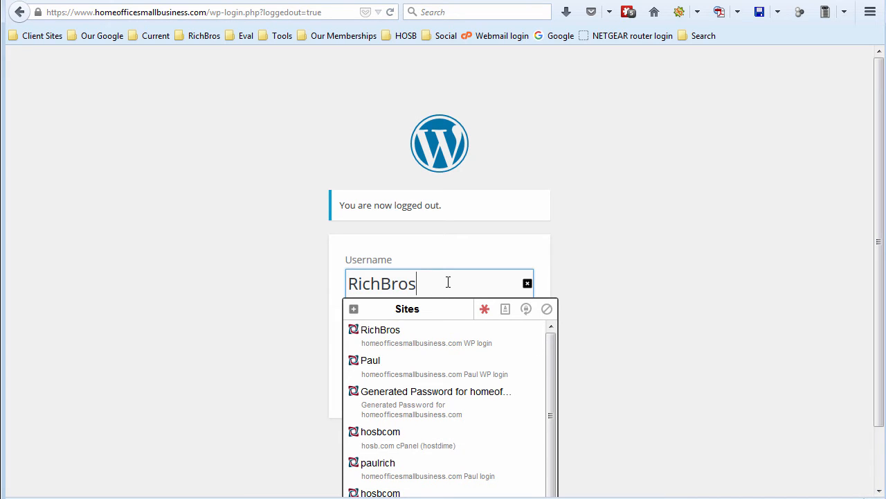
{"action": "mouse_move", "coordinate": [482, 283]}
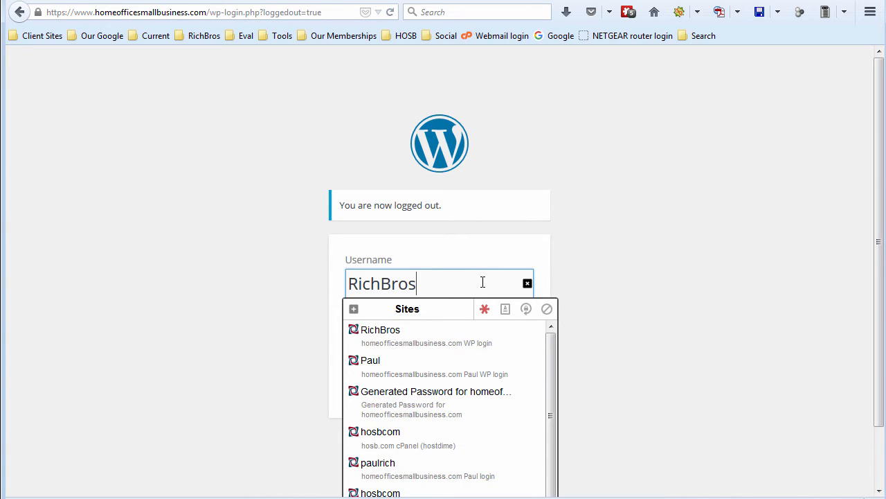
{"action": "left_click", "coordinate": [379, 330]}
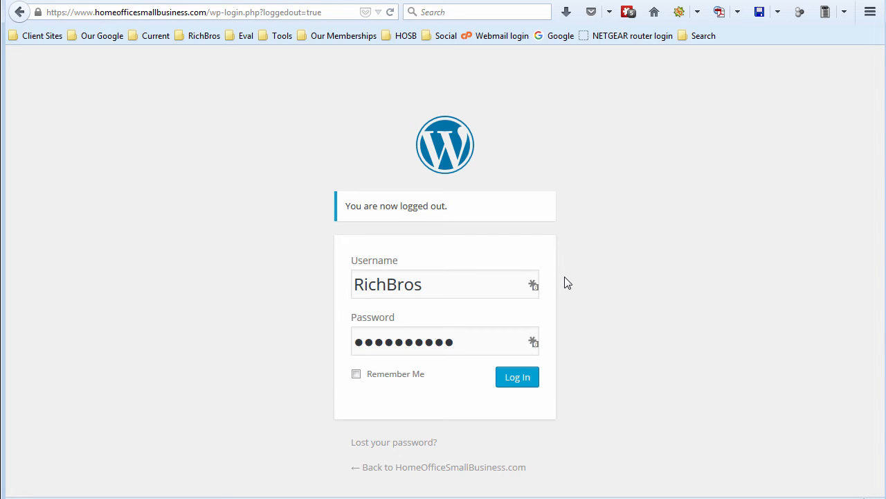
{"action": "mouse_move", "coordinate": [518, 377]}
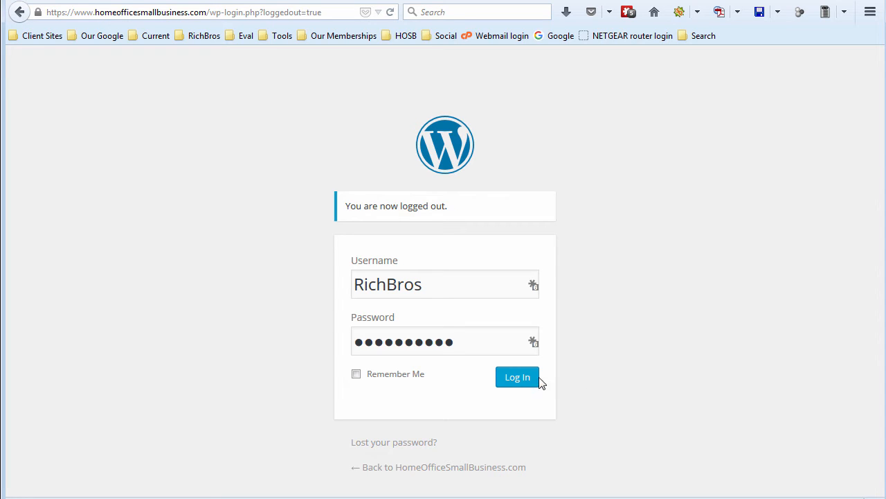
{"action": "left_click", "coordinate": [517, 376]}
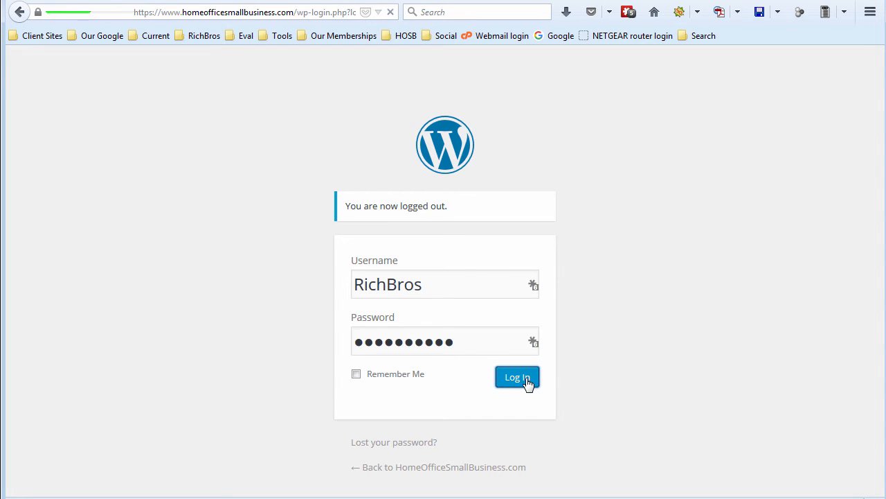
{"action": "left_click", "coordinate": [516, 376]}
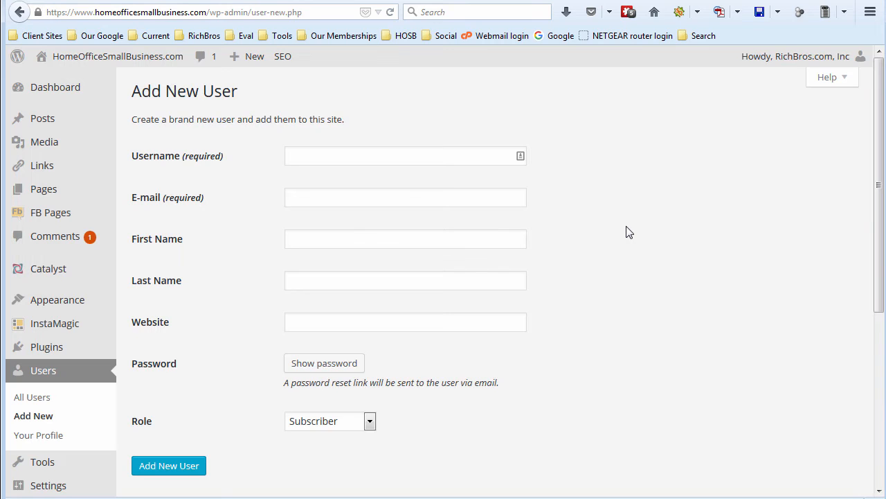
{"action": "mouse_move", "coordinate": [233, 185]}
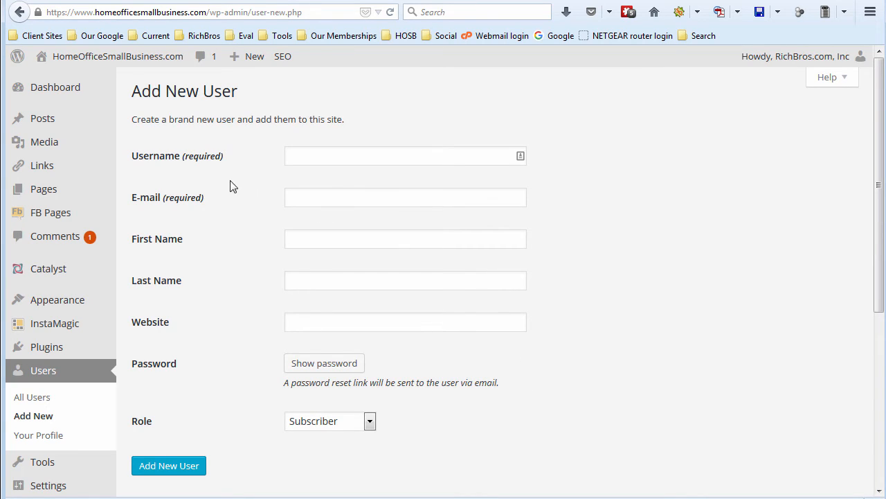
{"action": "mouse_move", "coordinate": [540, 189]}
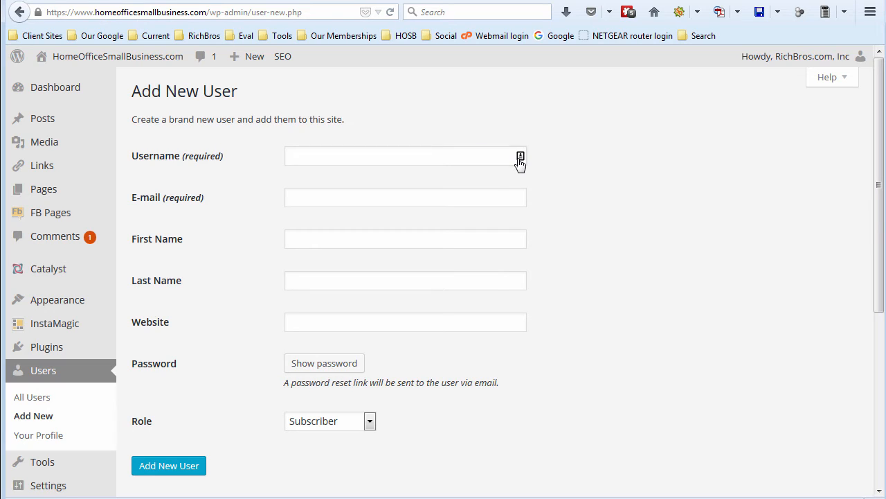
{"action": "left_click", "coordinate": [521, 155]}
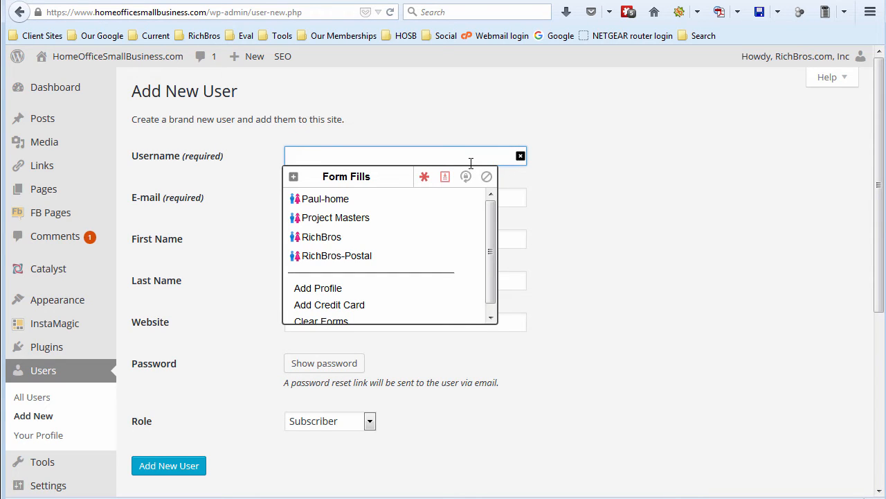
{"action": "mouse_move", "coordinate": [404, 249]}
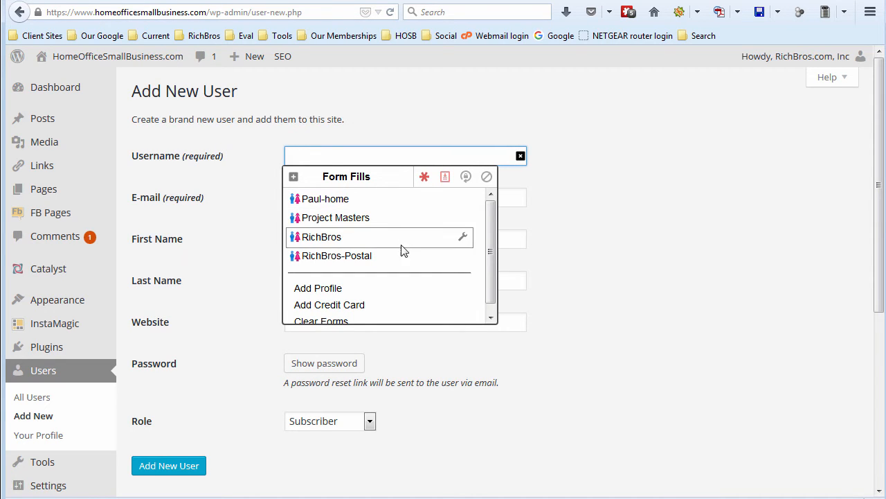
{"action": "mouse_move", "coordinate": [390, 207]}
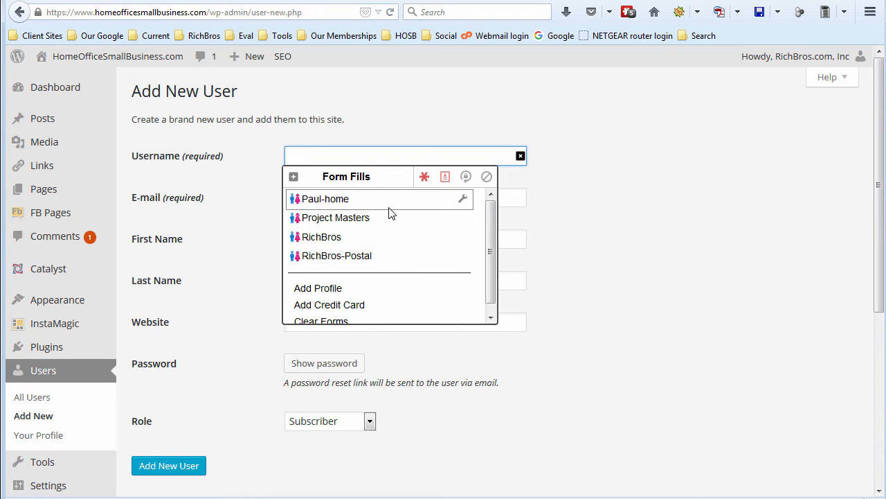
{"action": "mouse_move", "coordinate": [570, 269]}
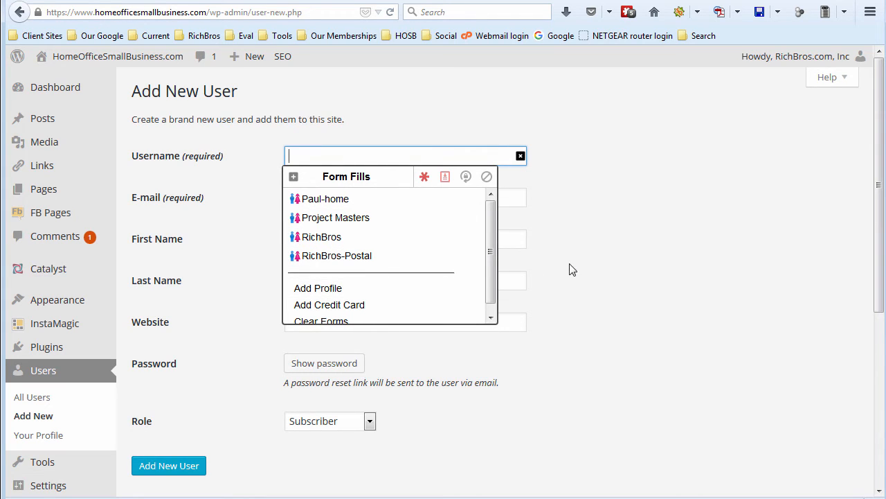
{"action": "mouse_move", "coordinate": [428, 309]}
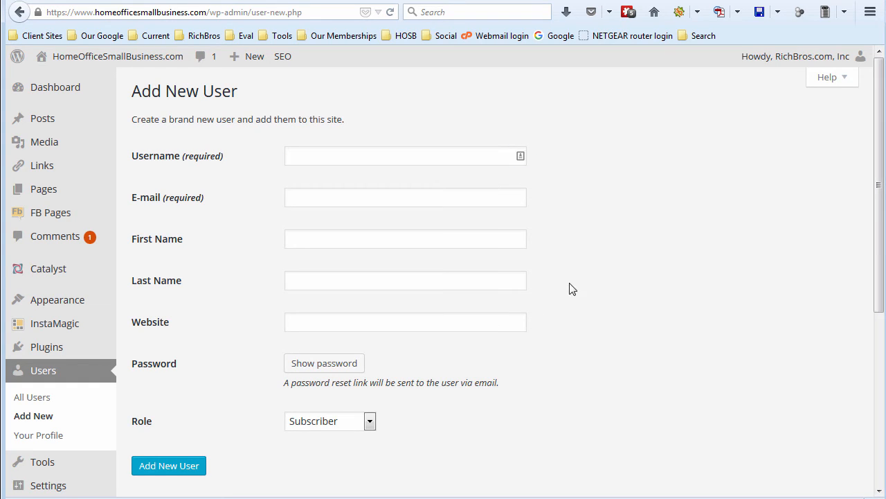
{"action": "mouse_move", "coordinate": [562, 272]}
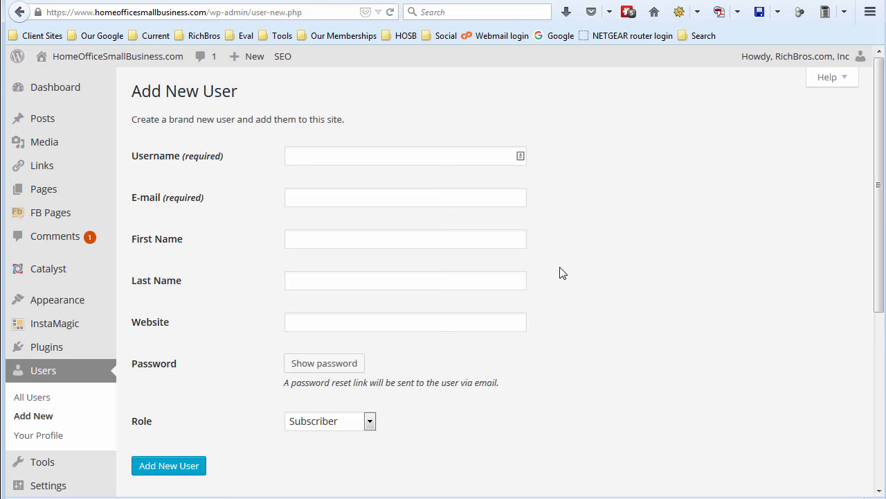
{"action": "mouse_move", "coordinate": [567, 252]}
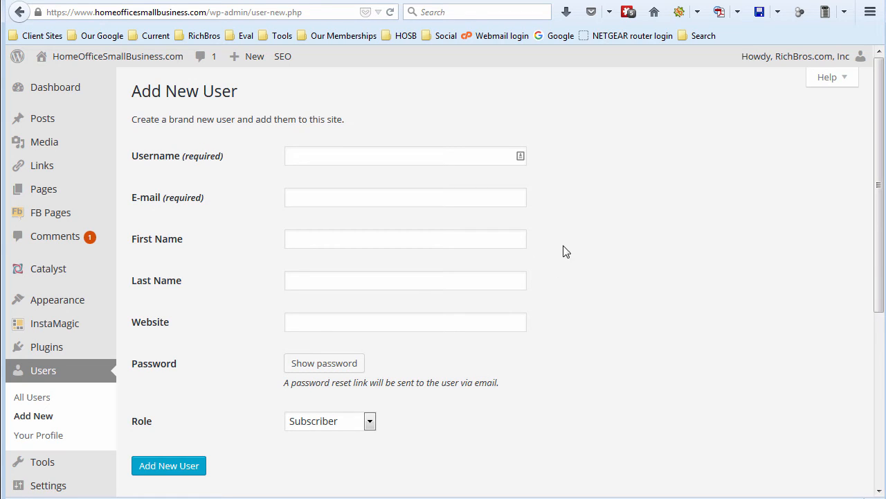
{"action": "mouse_move", "coordinate": [659, 119]}
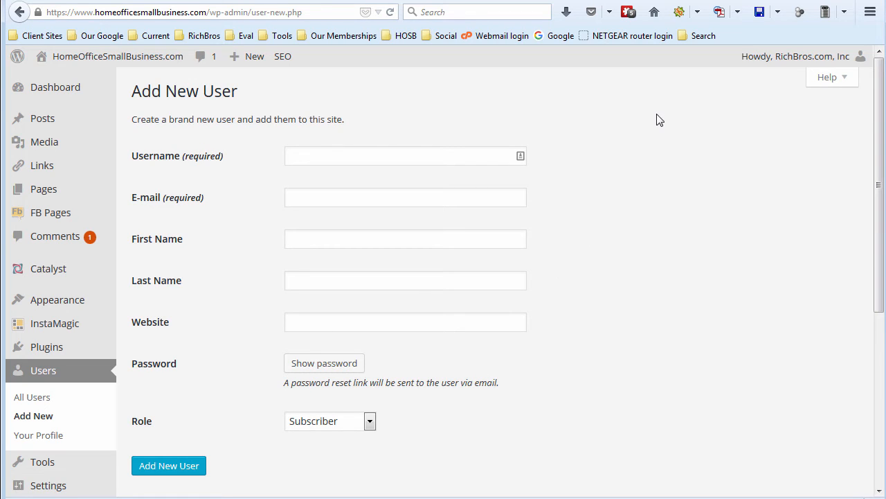
{"action": "mouse_move", "coordinate": [525, 156]}
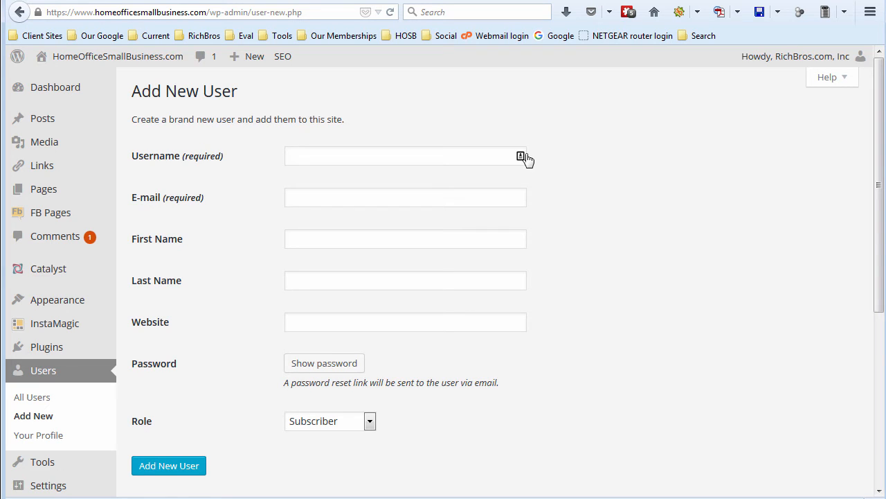
Enter username Tester, fill e-mail and name from a saved Form Fill profile, and show the suggested password
{"action": "left_click", "coordinate": [521, 155]}
{"action": "type", "text": "Tester"}
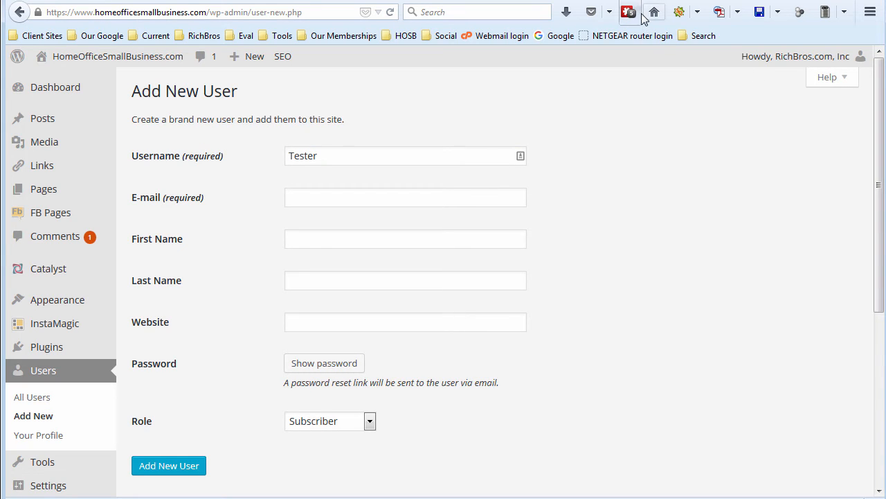
{"action": "left_click", "coordinate": [629, 12]}
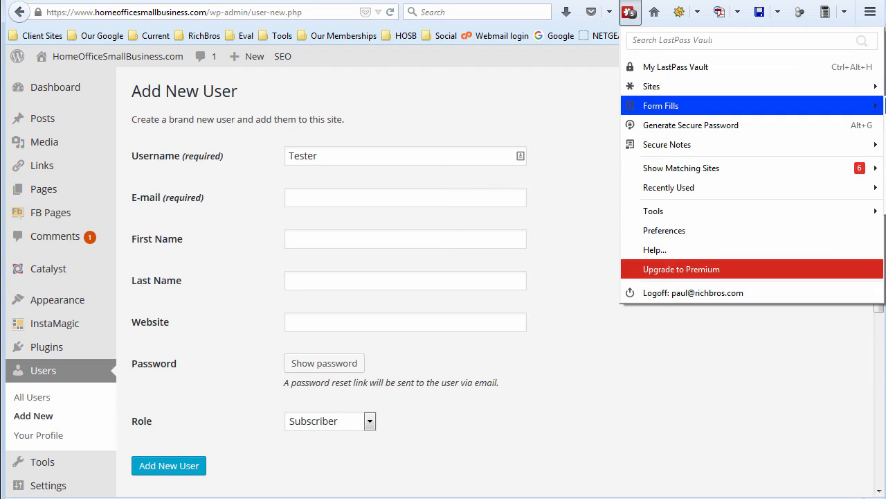
{"action": "left_click", "coordinate": [660, 105]}
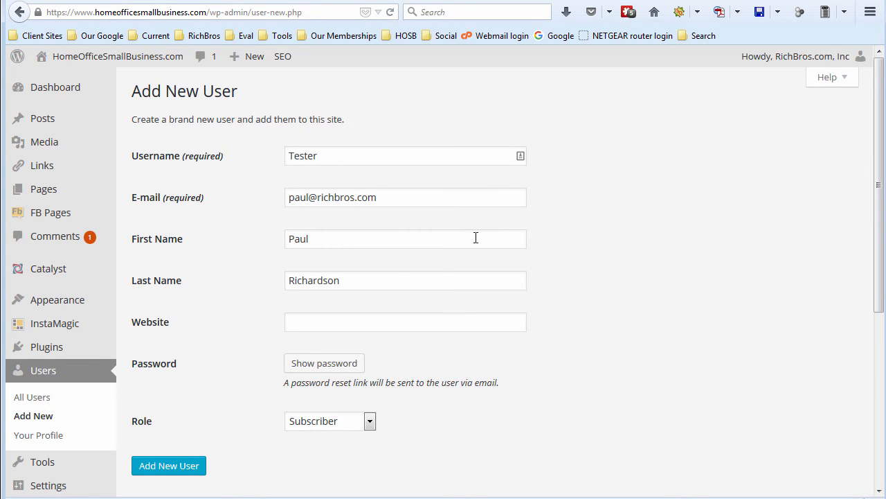
{"action": "mouse_move", "coordinate": [363, 280]}
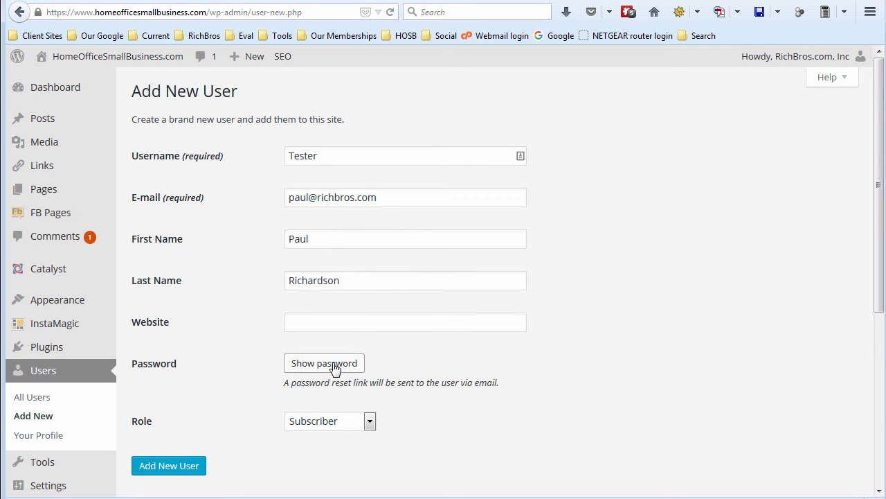
{"action": "left_click", "coordinate": [324, 363]}
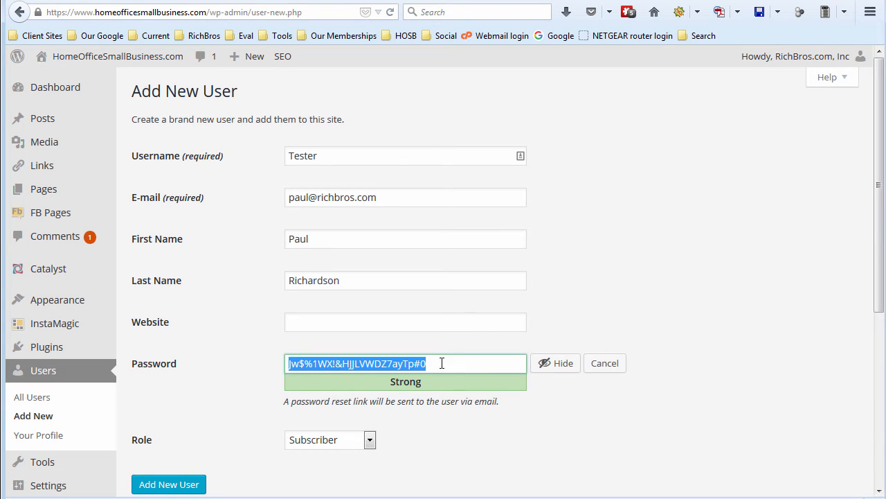
{"action": "mouse_move", "coordinate": [424, 418]}
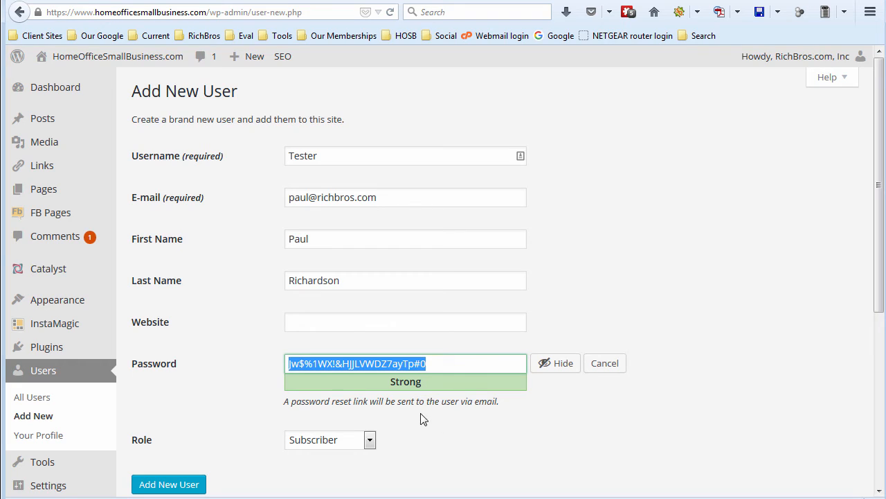
{"action": "mouse_move", "coordinate": [554, 418]}
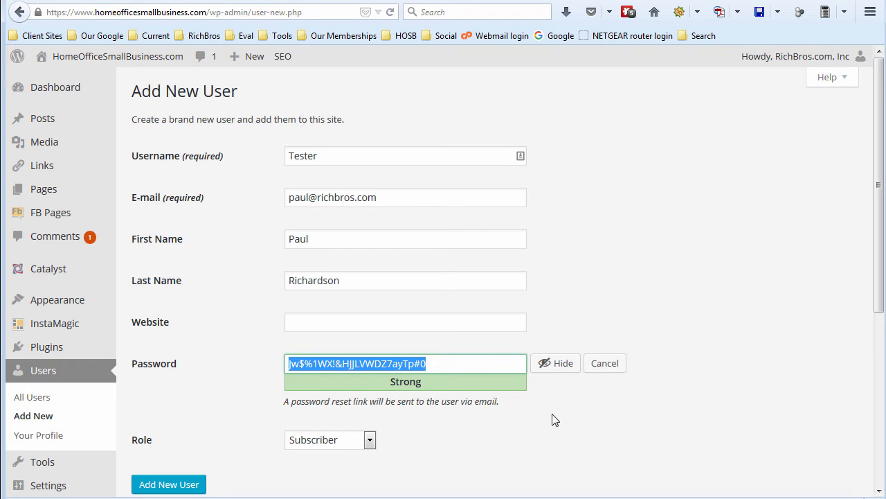
{"action": "left_click", "coordinate": [474, 363]}
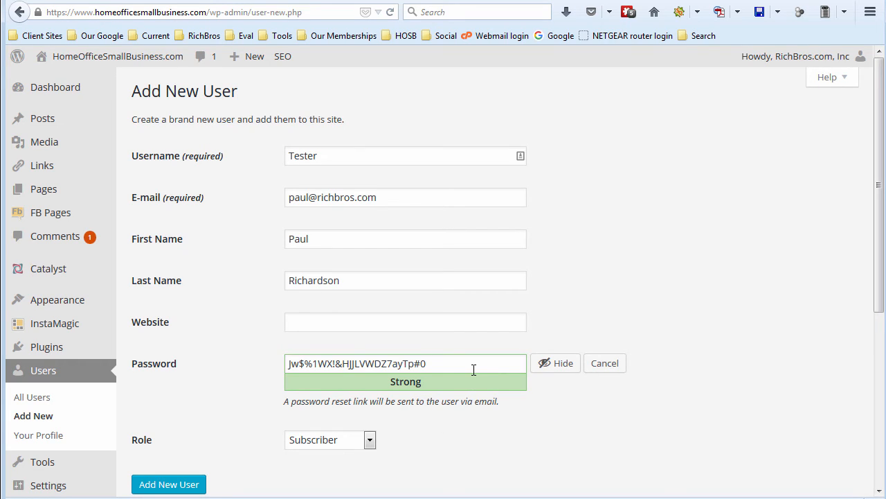
{"action": "mouse_move", "coordinate": [671, 39]}
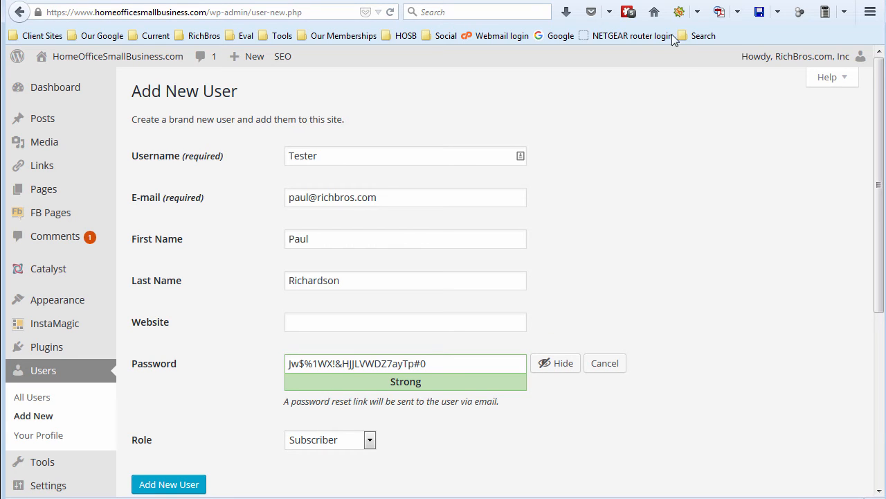
{"action": "left_click", "coordinate": [628, 12]}
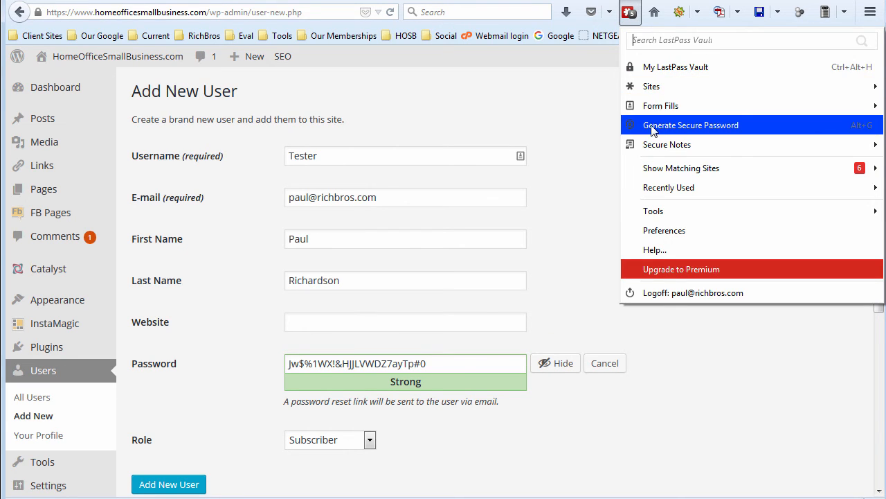
{"action": "left_click", "coordinate": [689, 125]}
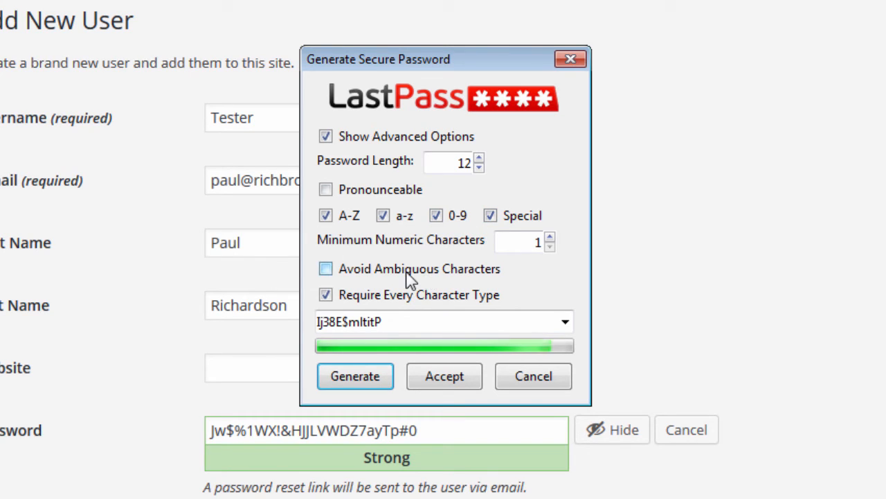
{"action": "mouse_move", "coordinate": [357, 299]}
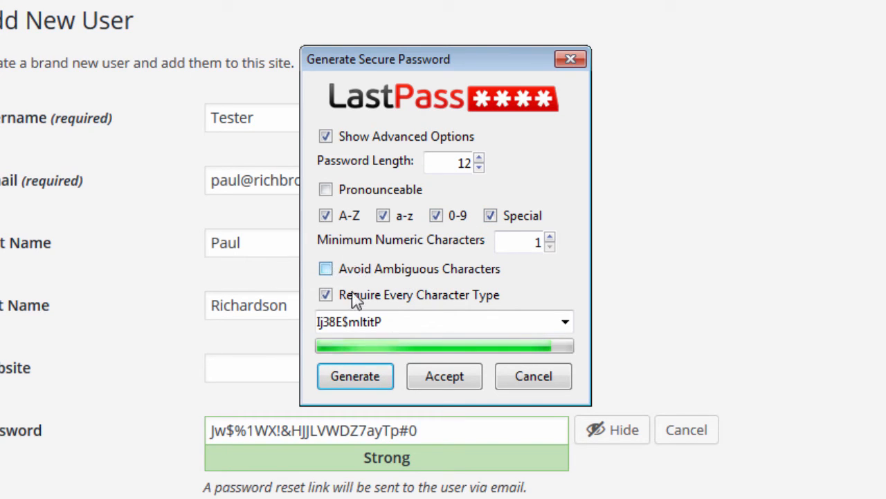
{"action": "left_click", "coordinate": [325, 268]}
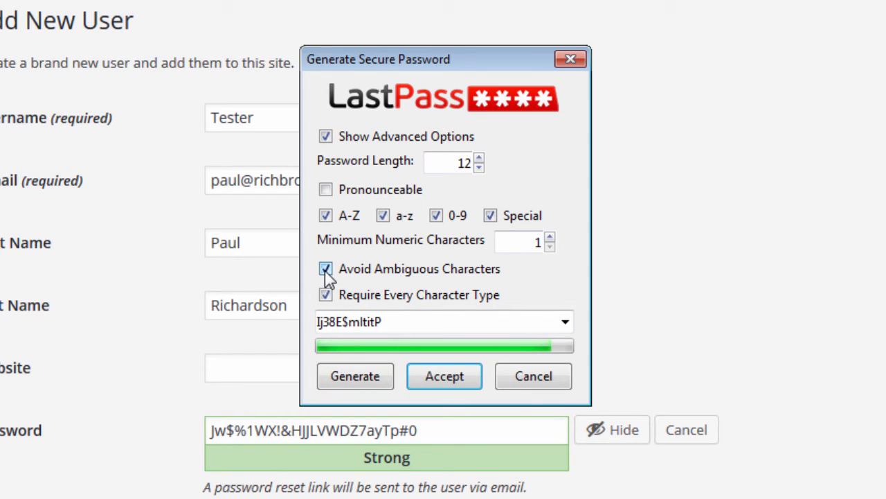
{"action": "left_click", "coordinate": [325, 268]}
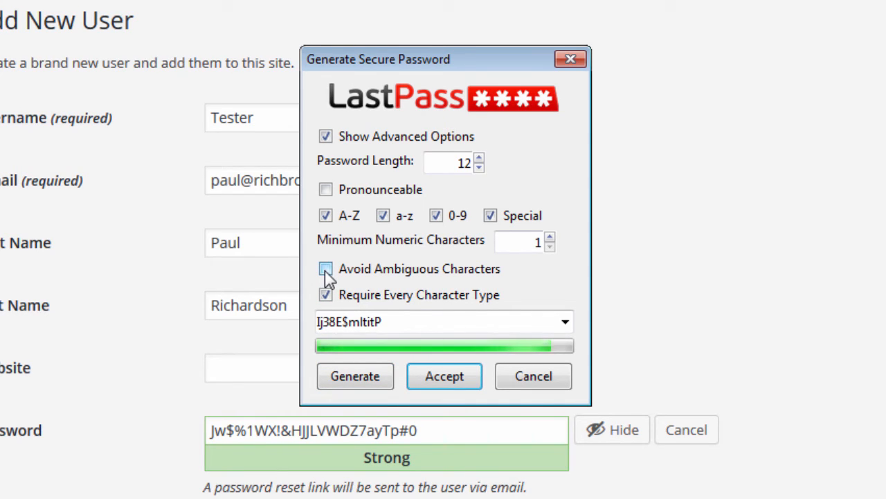
{"action": "left_click", "coordinate": [326, 268]}
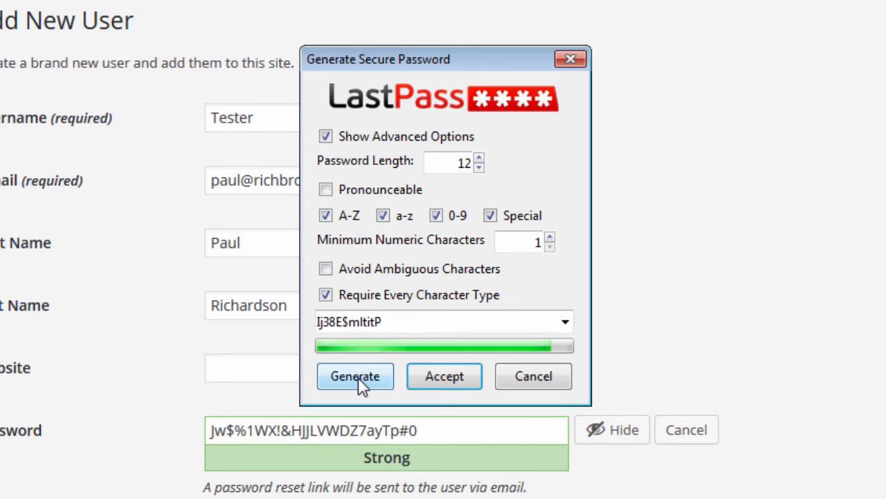
{"action": "left_click", "coordinate": [354, 377]}
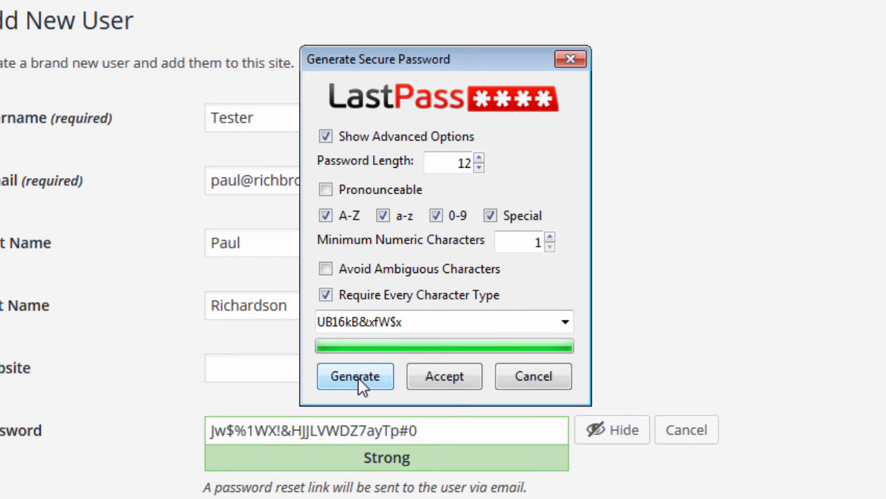
{"action": "key", "text": "ctrl+c"}
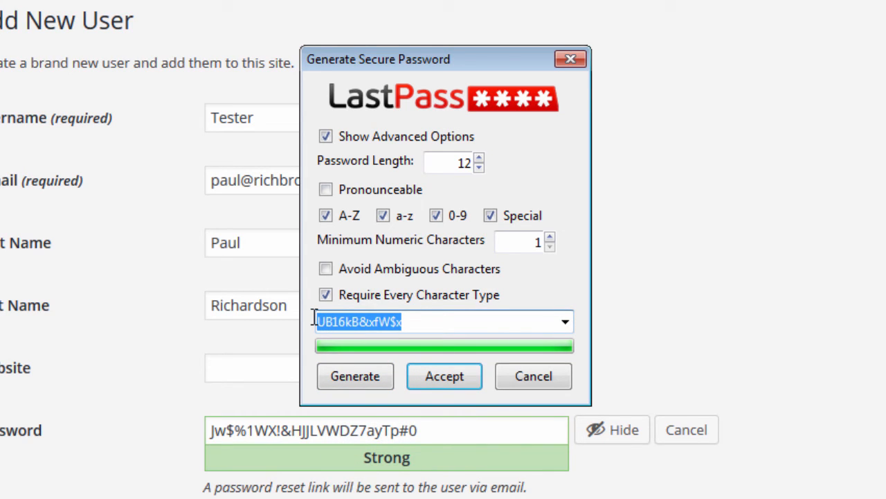
{"action": "mouse_move", "coordinate": [444, 377]}
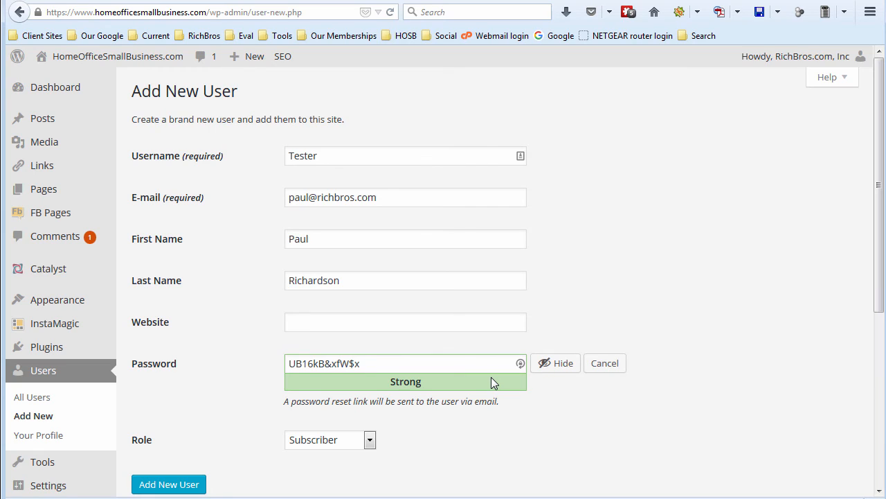
{"action": "mouse_move", "coordinate": [216, 490]}
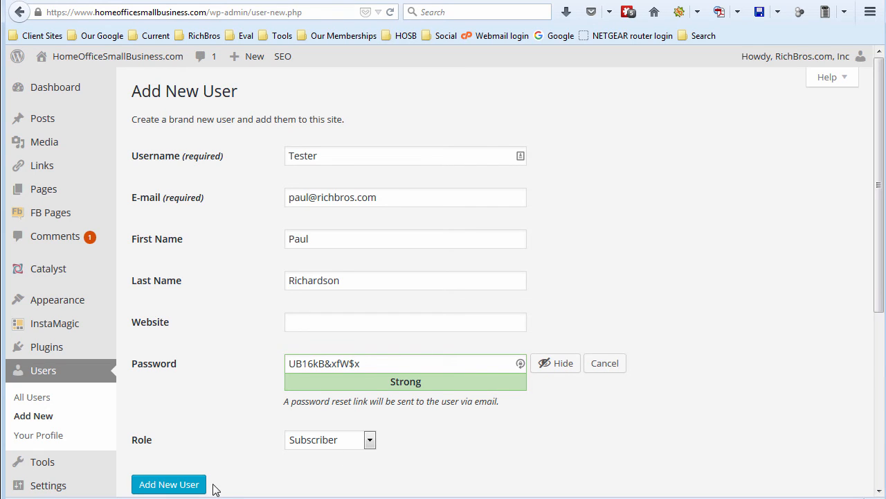
{"action": "mouse_move", "coordinate": [706, 116]}
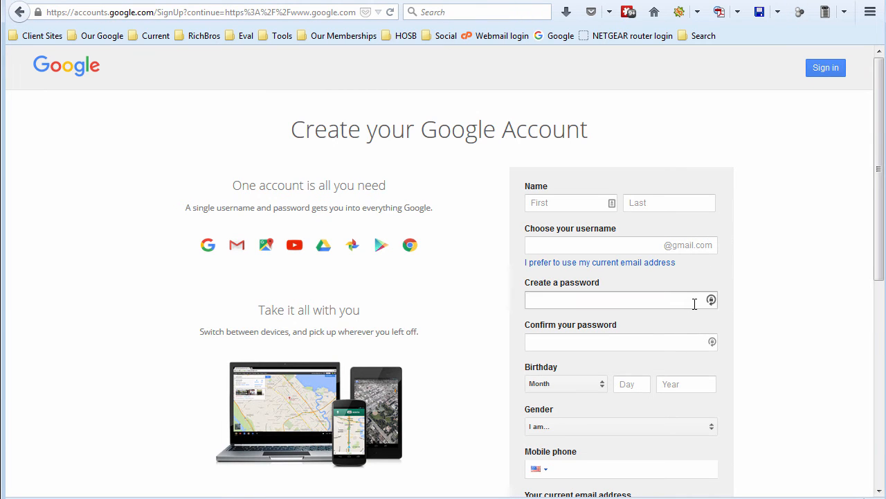
{"action": "mouse_move", "coordinate": [704, 313]}
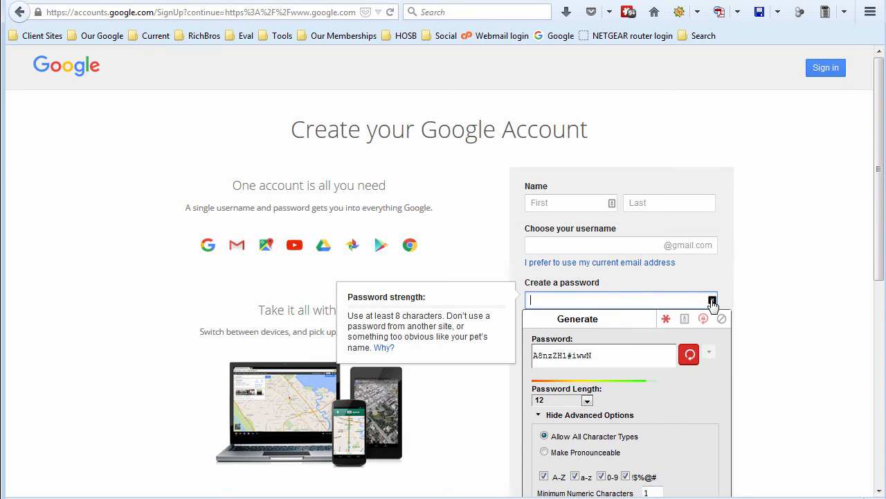
{"action": "scroll", "scroll_direction": "down", "scroll_amount": 3}
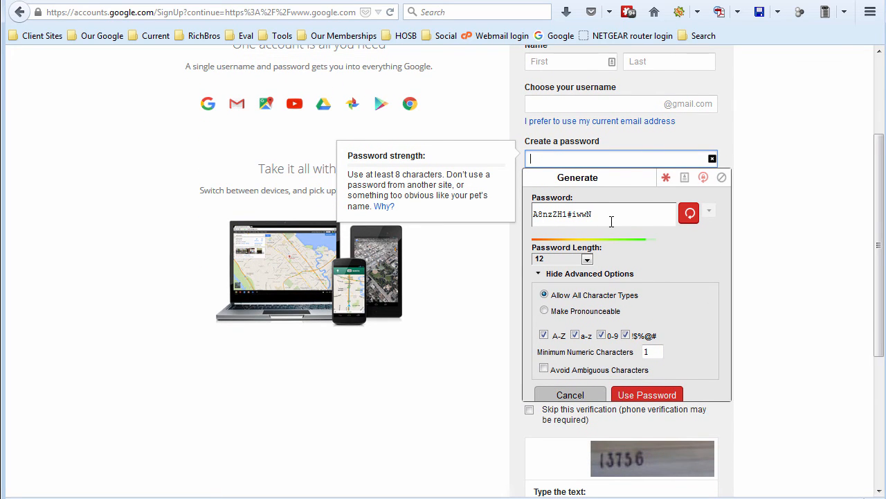
{"action": "left_click", "coordinate": [570, 393]}
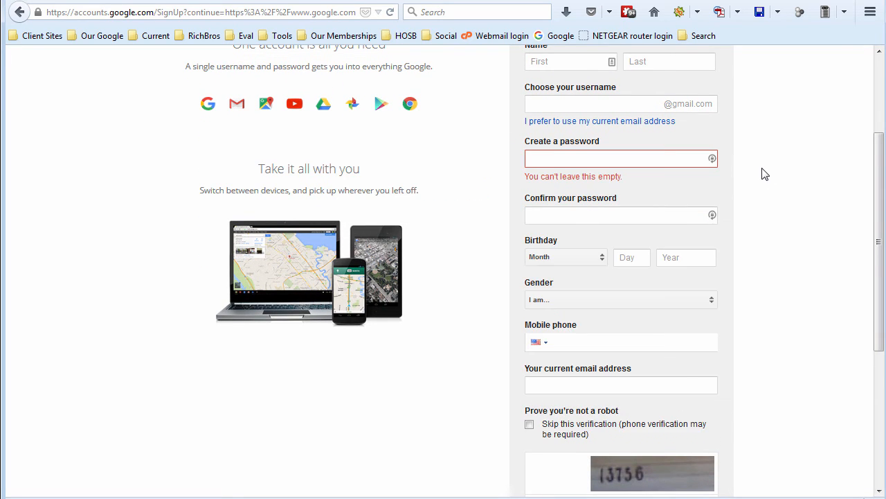
{"action": "scroll", "scroll_direction": "up", "scroll_amount": 3}
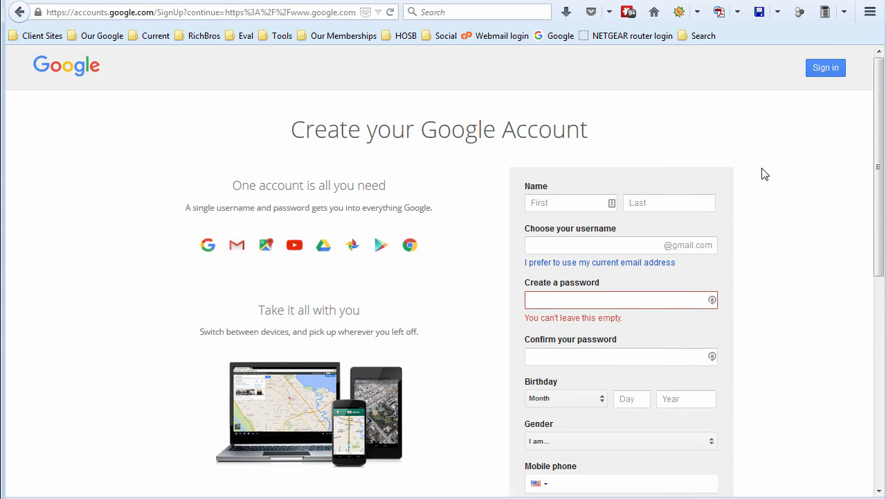
{"action": "mouse_move", "coordinate": [659, 42]}
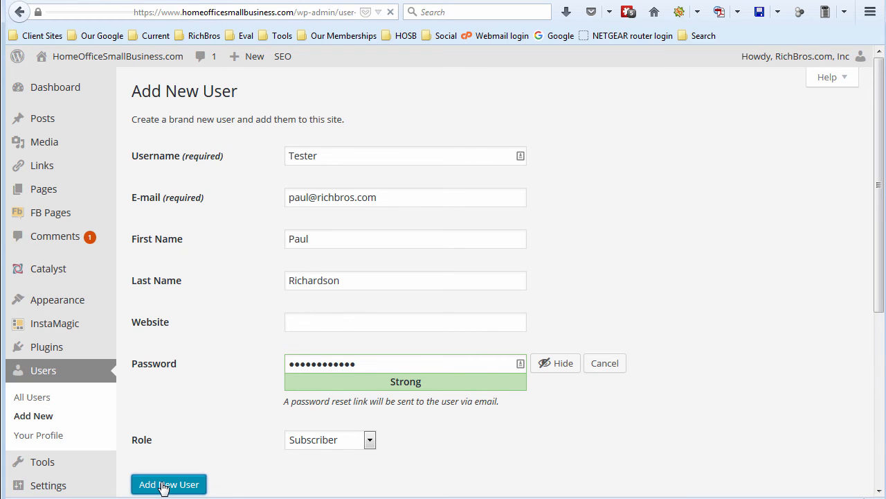
Create the Tester subscriber account with the generated password, then log out of WordPress
{"action": "left_click", "coordinate": [169, 483]}
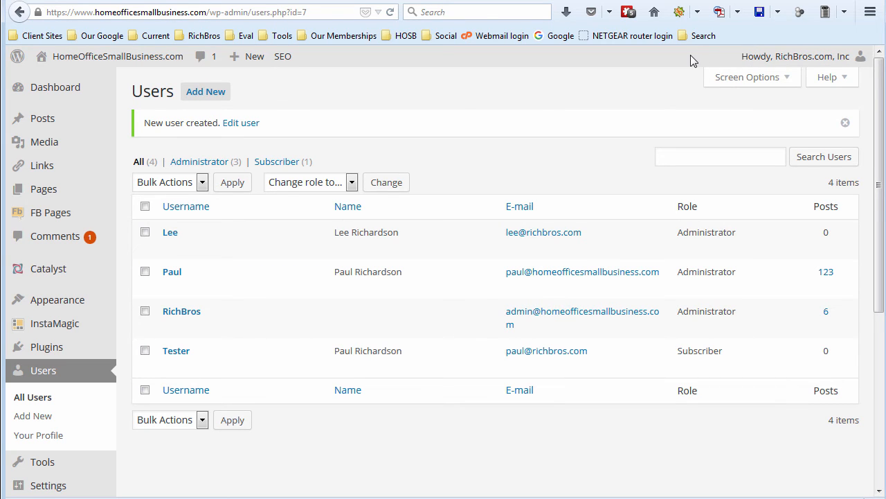
{"action": "left_click", "coordinate": [520, 205]}
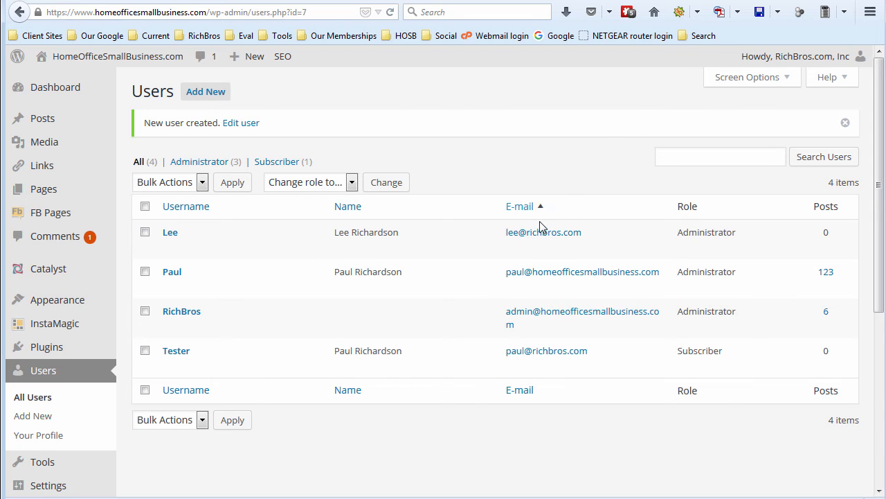
{"action": "mouse_move", "coordinate": [795, 75]}
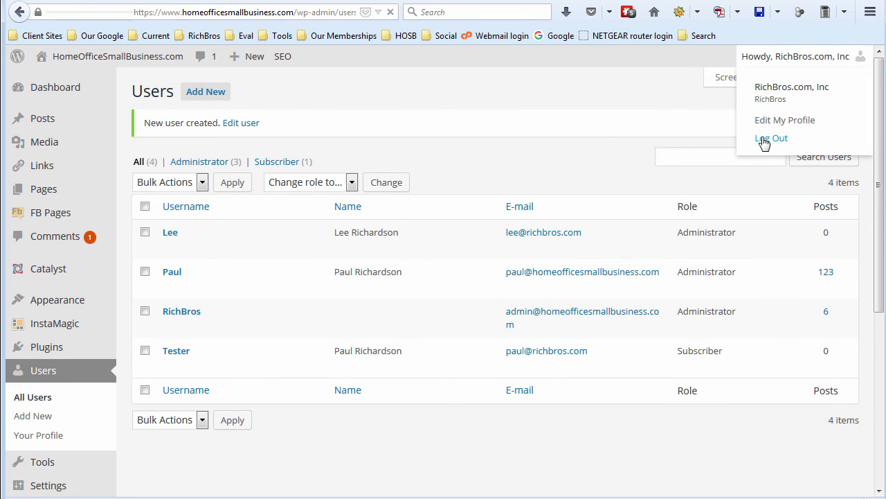
{"action": "left_click", "coordinate": [770, 139]}
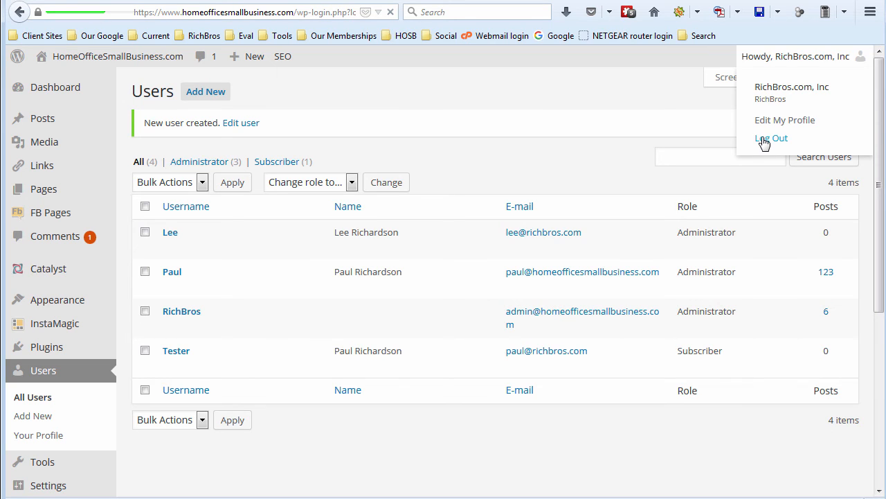
{"action": "left_click", "coordinate": [770, 139]}
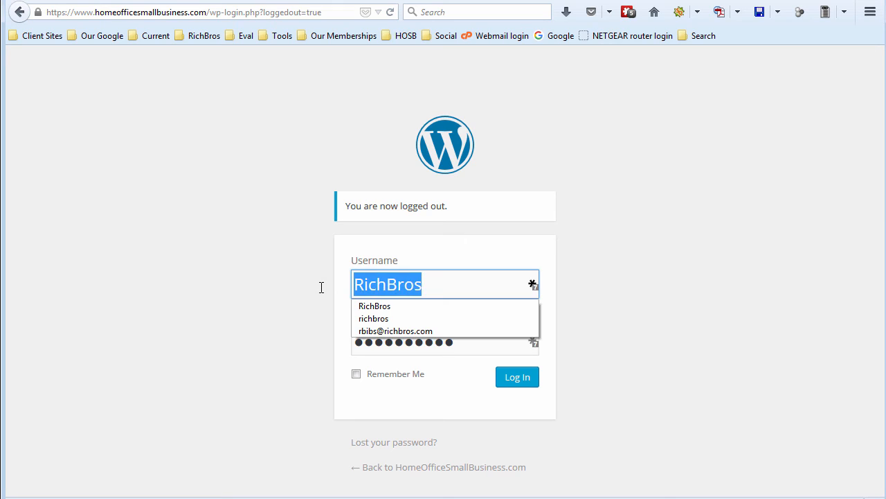
Sign in to WordPress as Tester with the pasted generated password
{"action": "type", "text": "Tester"}
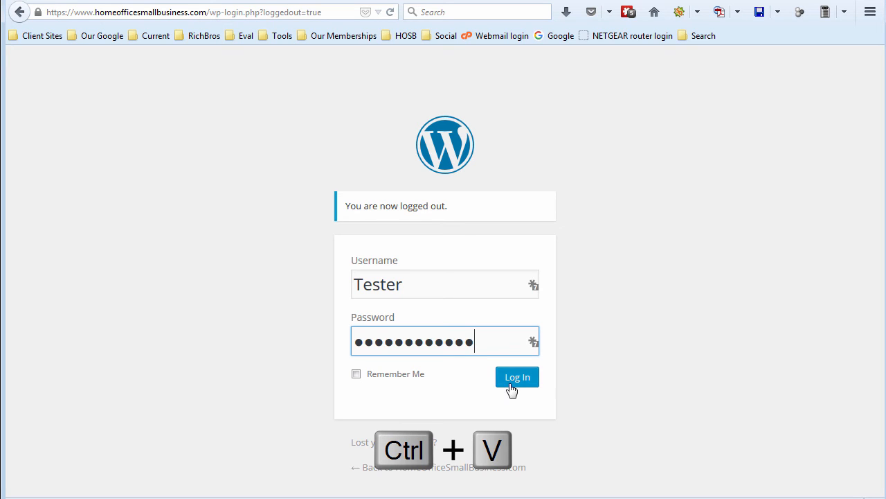
{"action": "left_click", "coordinate": [517, 377]}
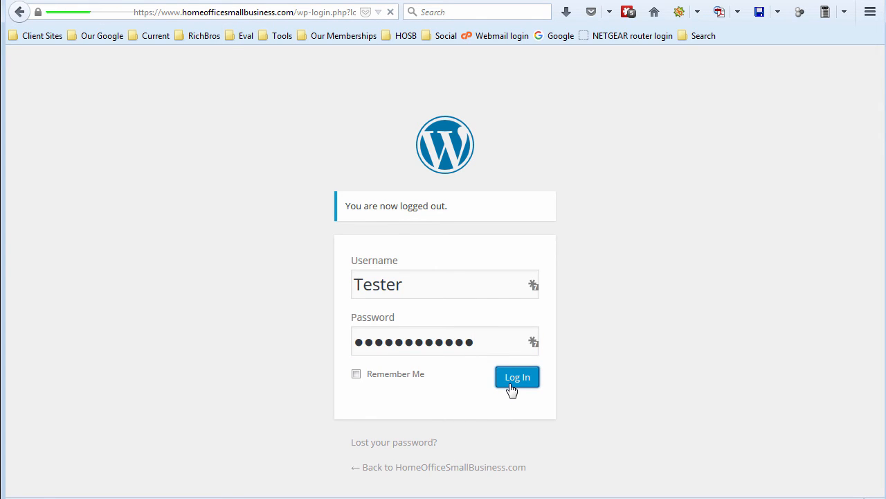
{"action": "left_click", "coordinate": [517, 377]}
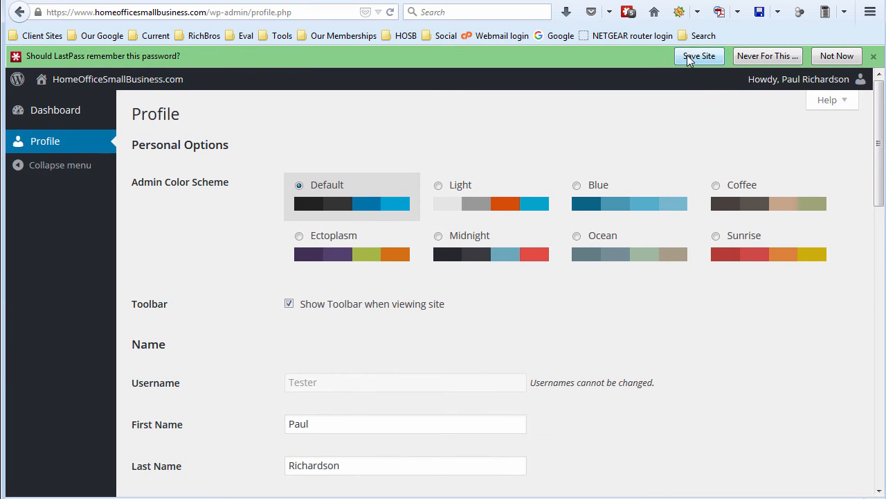
{"action": "mouse_move", "coordinate": [715, 62]}
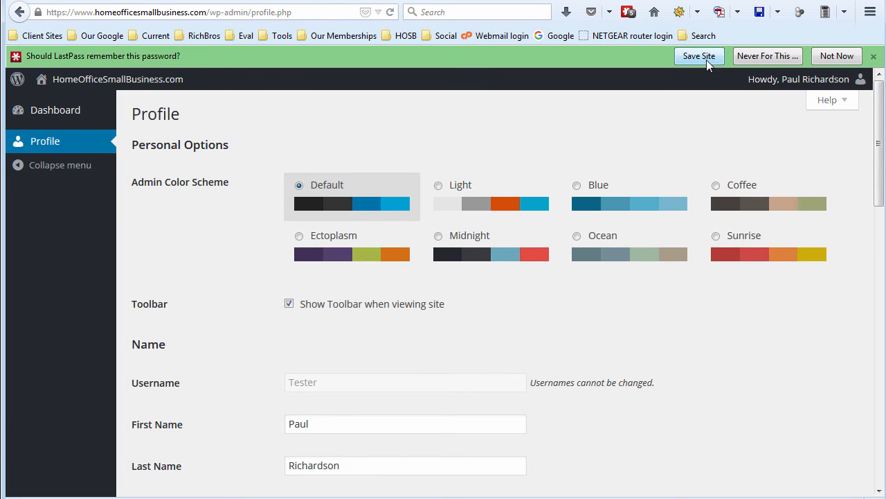
{"action": "left_click", "coordinate": [698, 56]}
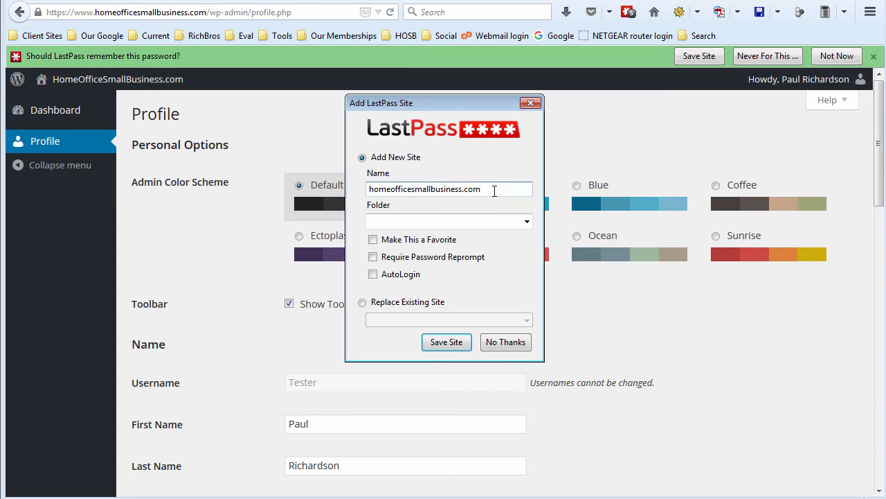
{"action": "type", "text": "Tester login"}
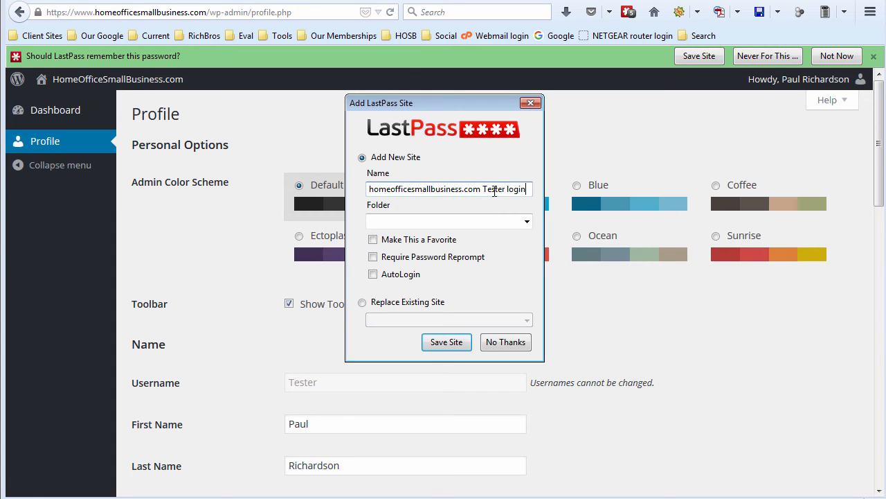
{"action": "mouse_move", "coordinate": [527, 236]}
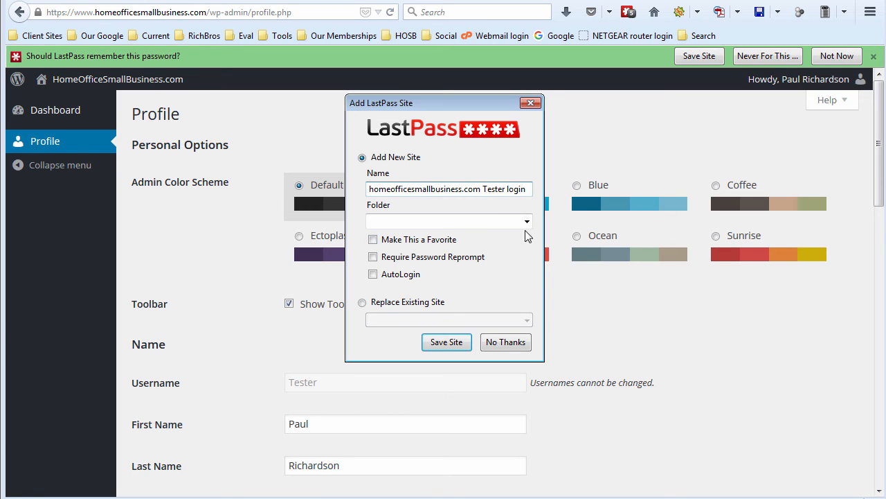
{"action": "left_click", "coordinate": [526, 221]}
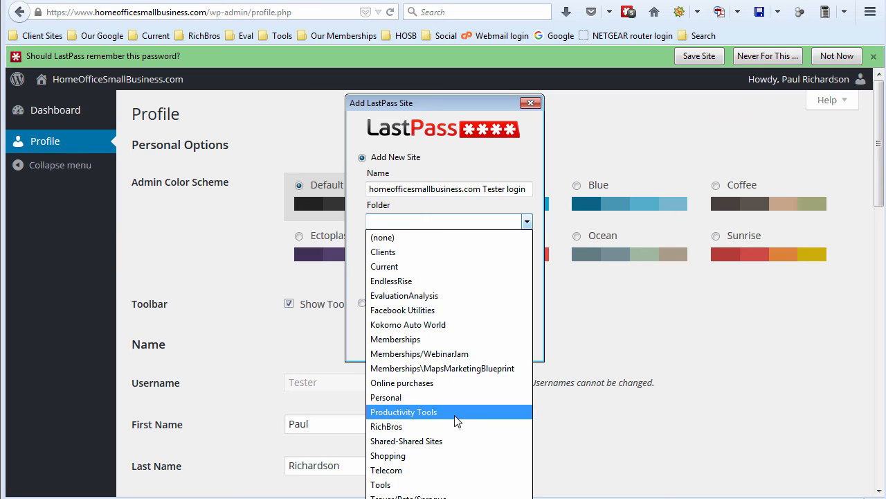
{"action": "left_click", "coordinate": [386, 426]}
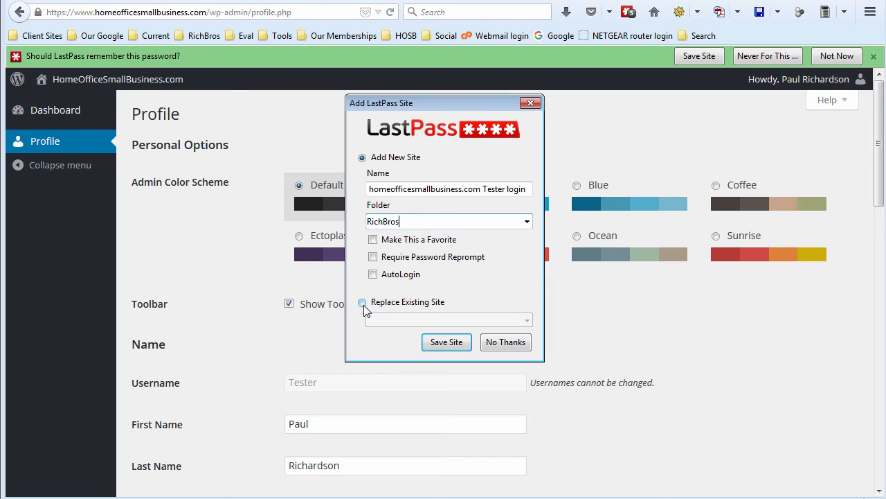
{"action": "left_click", "coordinate": [363, 302]}
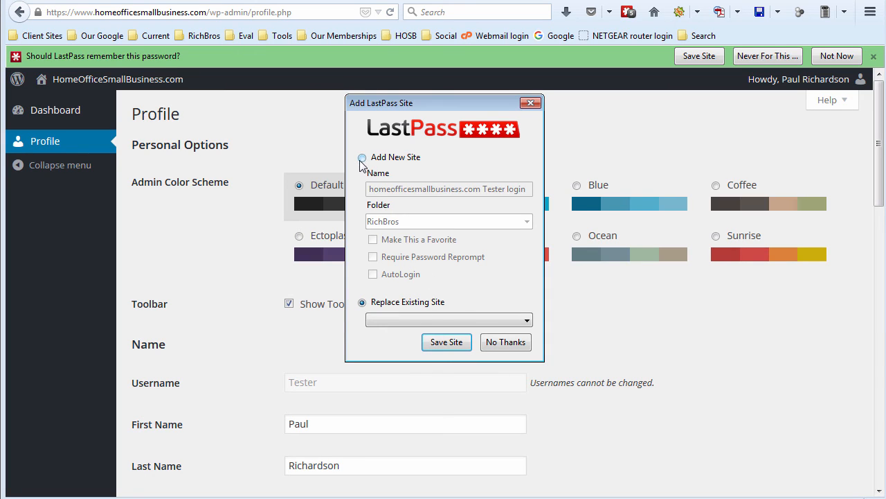
{"action": "left_click", "coordinate": [363, 158]}
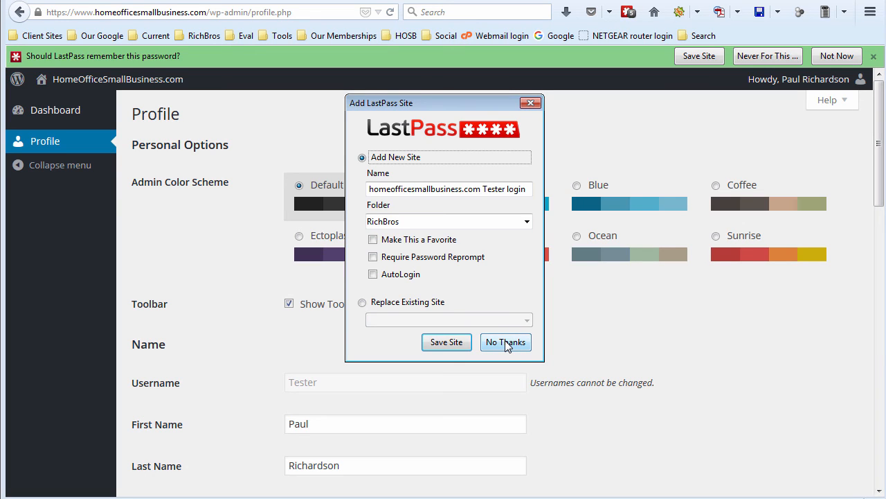
{"action": "left_click", "coordinate": [505, 341]}
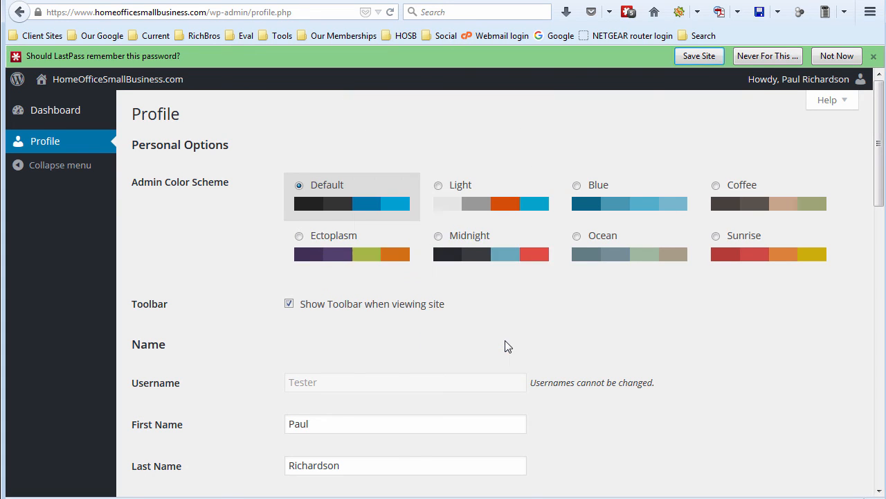
Dismiss the remember-password offer and view the vault listing the homeofficesmallbusiness.com generated password
{"action": "left_click", "coordinate": [873, 55]}
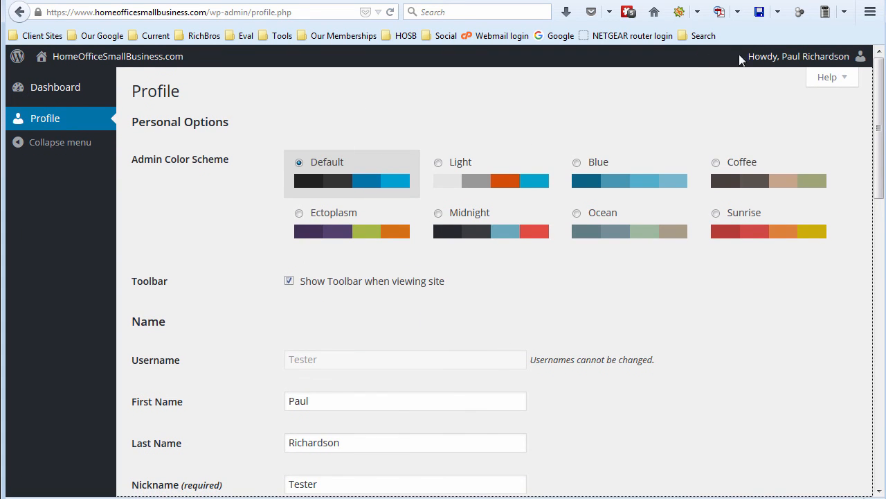
{"action": "mouse_move", "coordinate": [606, 102]}
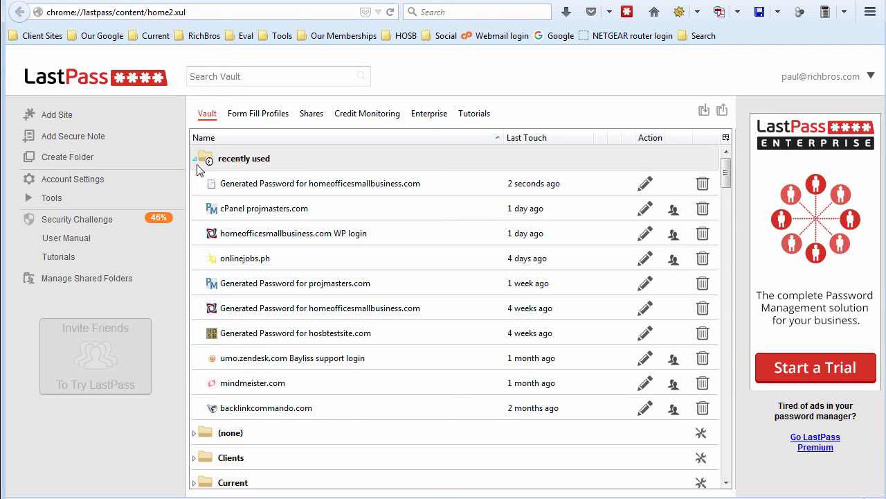
{"action": "left_click", "coordinate": [197, 158]}
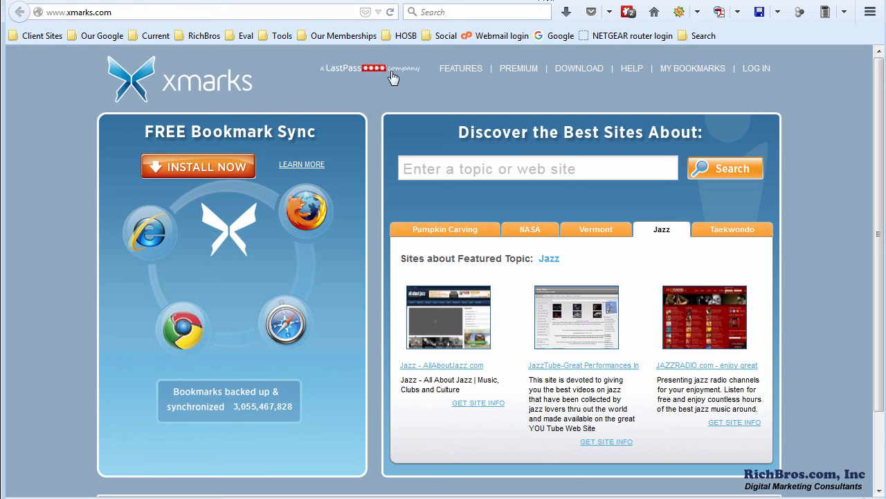
{"action": "mouse_move", "coordinate": [80, 48]}
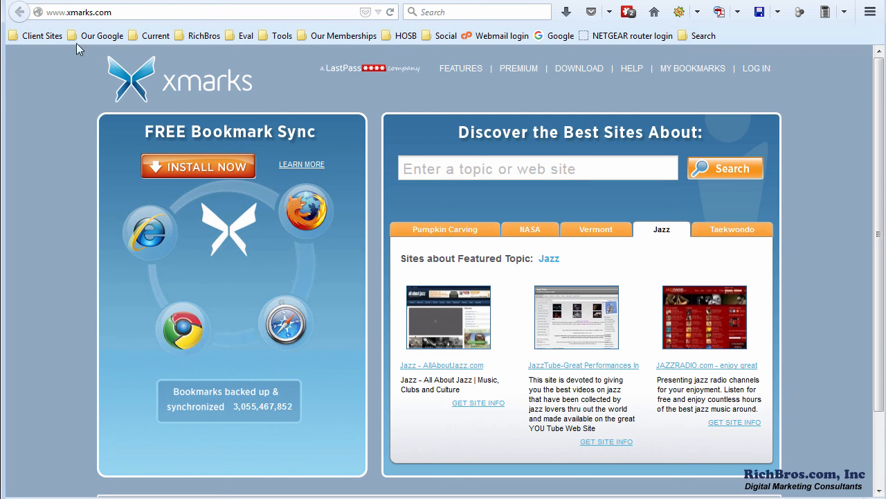
{"action": "mouse_move", "coordinate": [308, 102]}
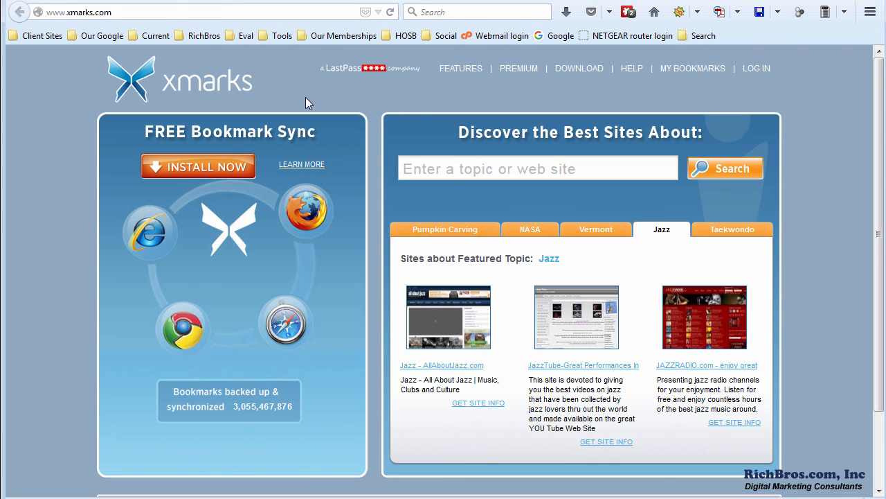
{"action": "mouse_move", "coordinate": [432, 99]}
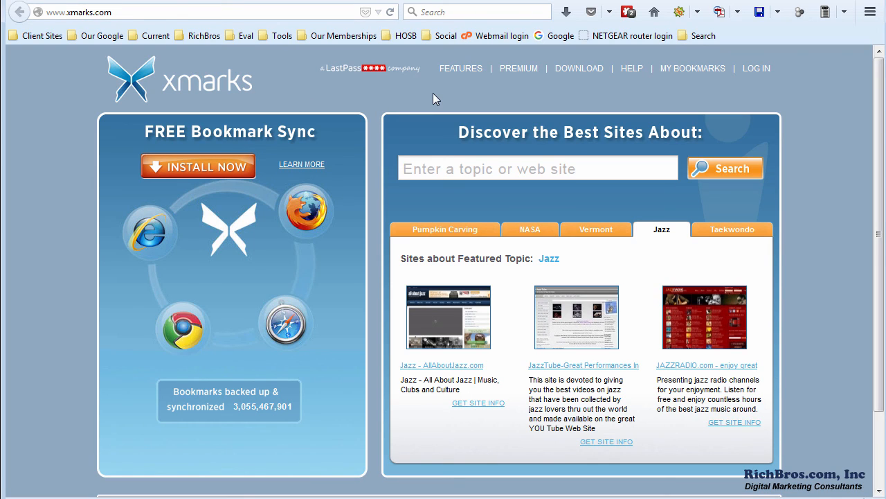
{"action": "mouse_move", "coordinate": [238, 145]}
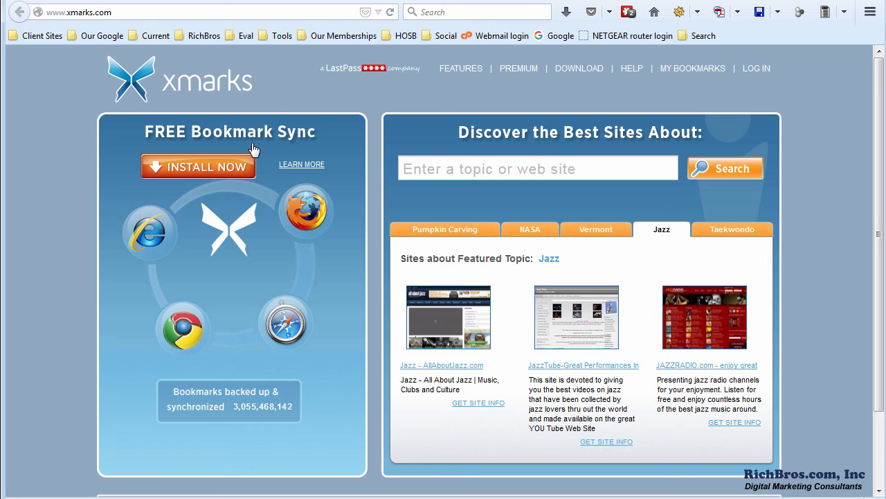
{"action": "mouse_move", "coordinate": [382, 90]}
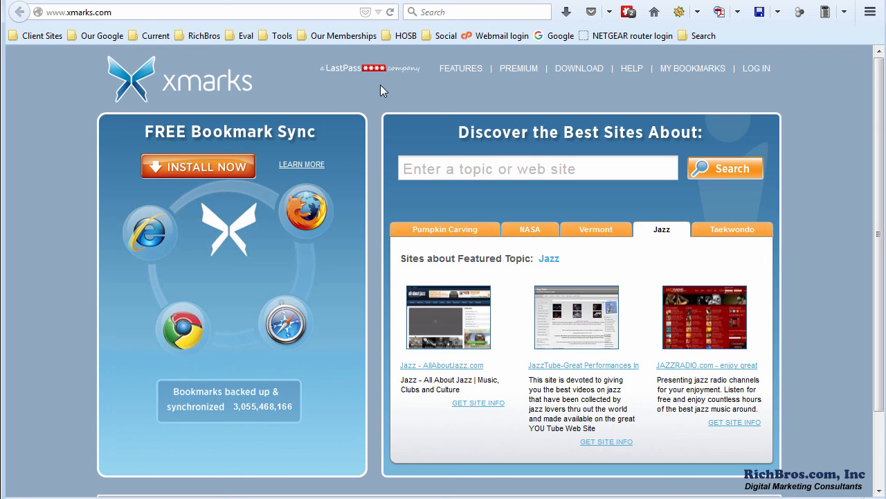